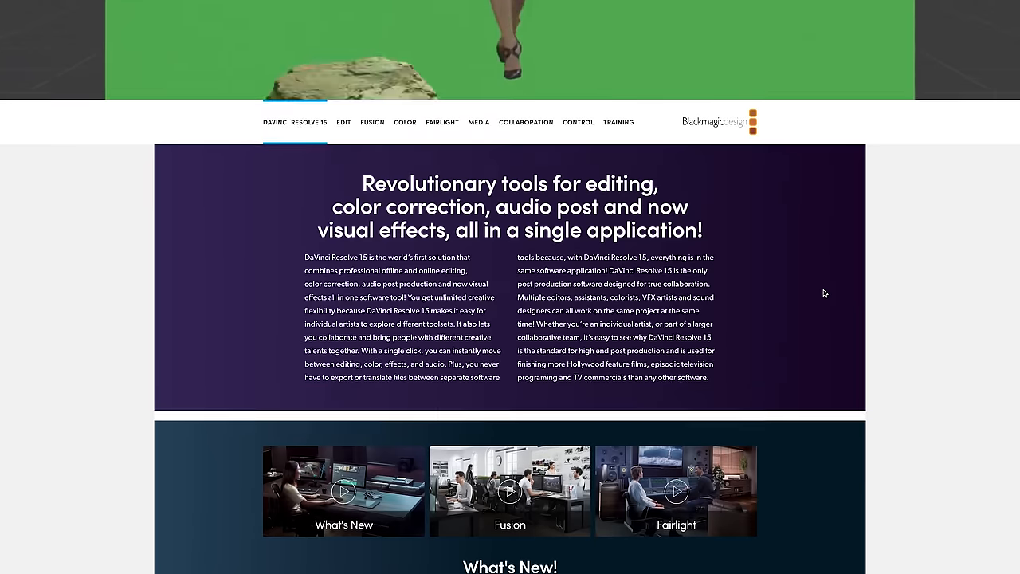
- Start the free DaVinci Resolve 15 Beta download and set the registration country to Australia
{"action": "scroll", "scroll_direction": "down", "scroll_amount": 3}
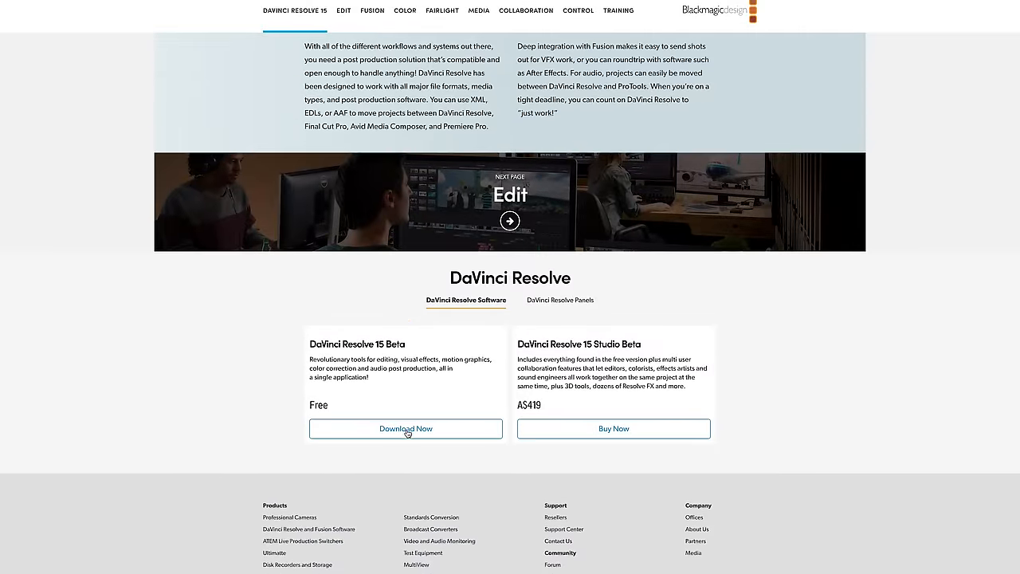
{"action": "left_click", "coordinate": [405, 427]}
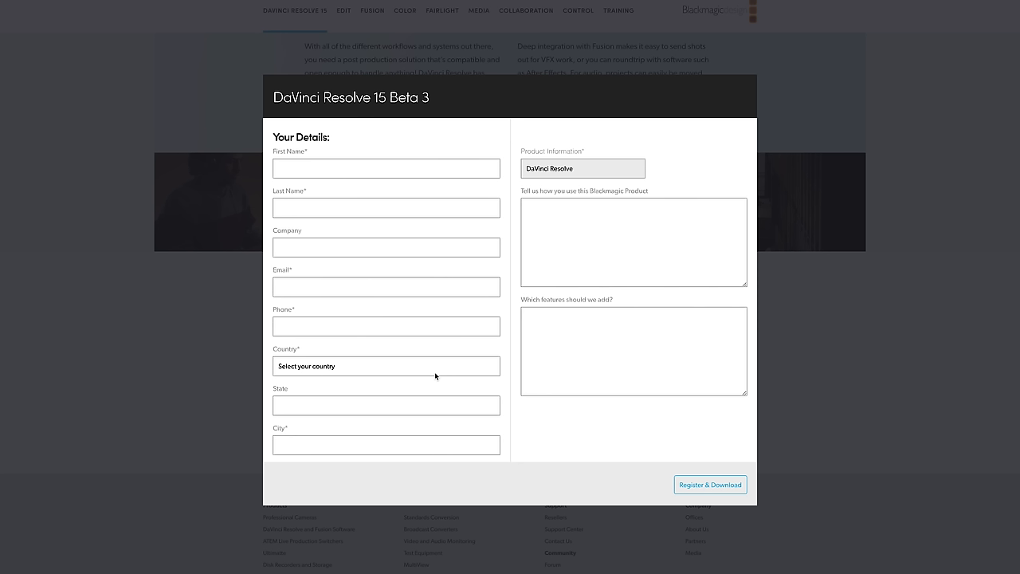
{"action": "left_click", "coordinate": [386, 365]}
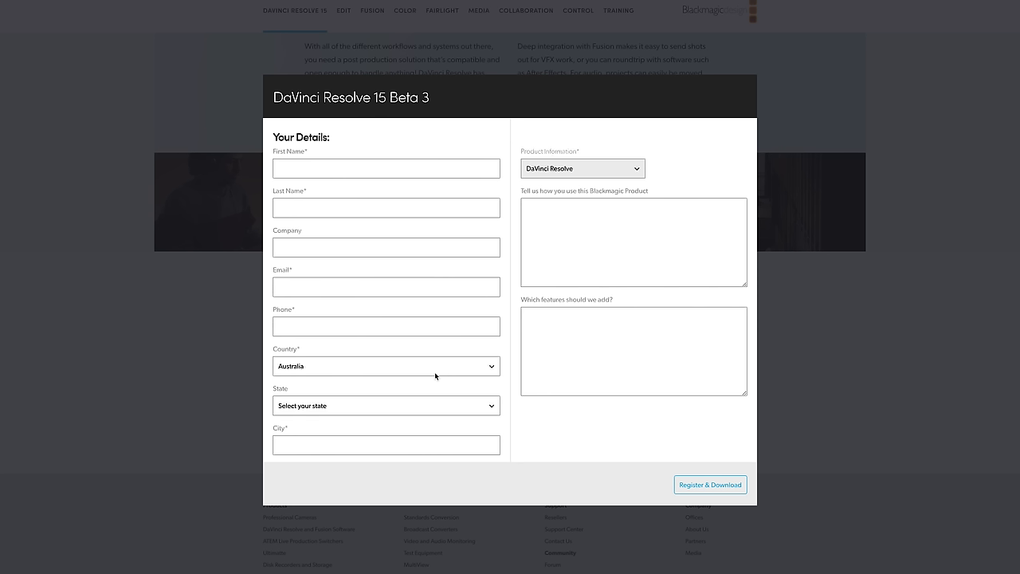
{"action": "left_click", "coordinate": [710, 484]}
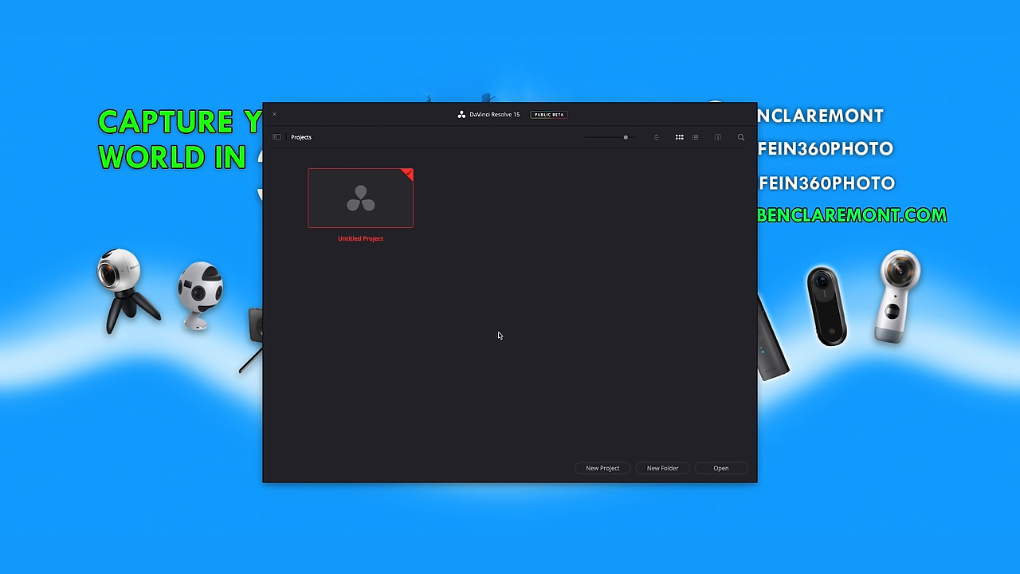
{"action": "mouse_move", "coordinate": [447, 333]}
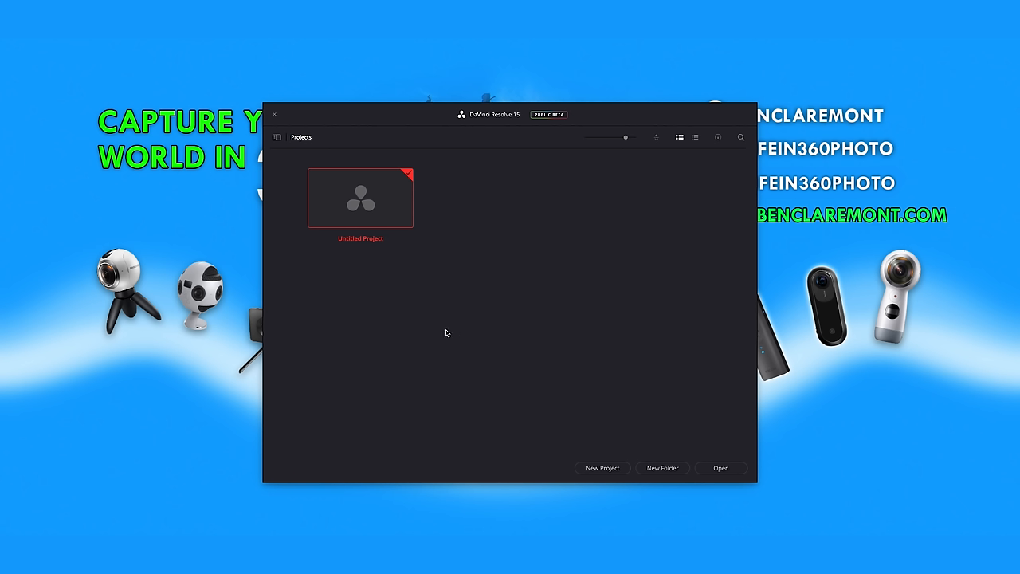
{"action": "mouse_move", "coordinate": [470, 263]}
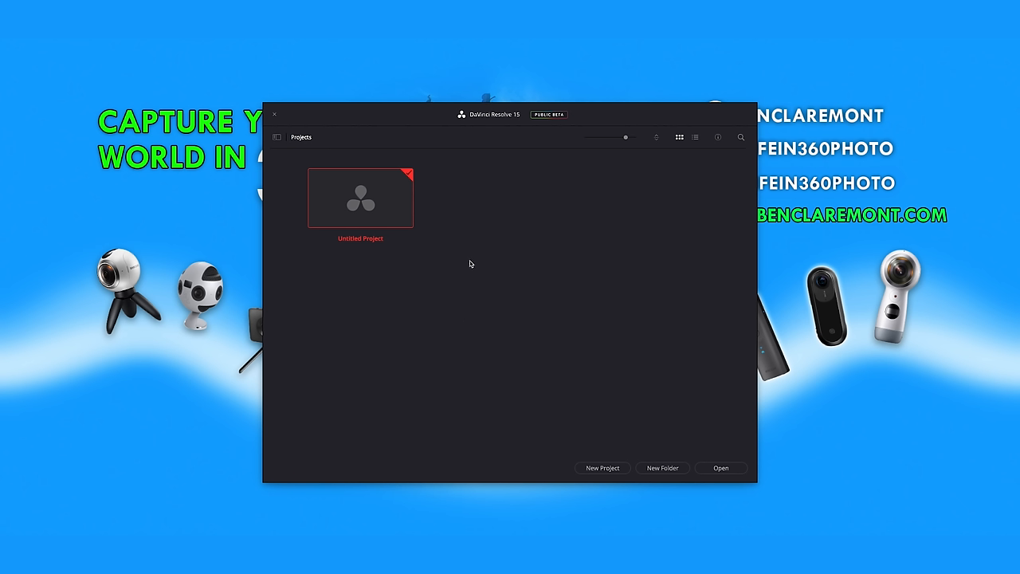
{"action": "mouse_move", "coordinate": [609, 470]}
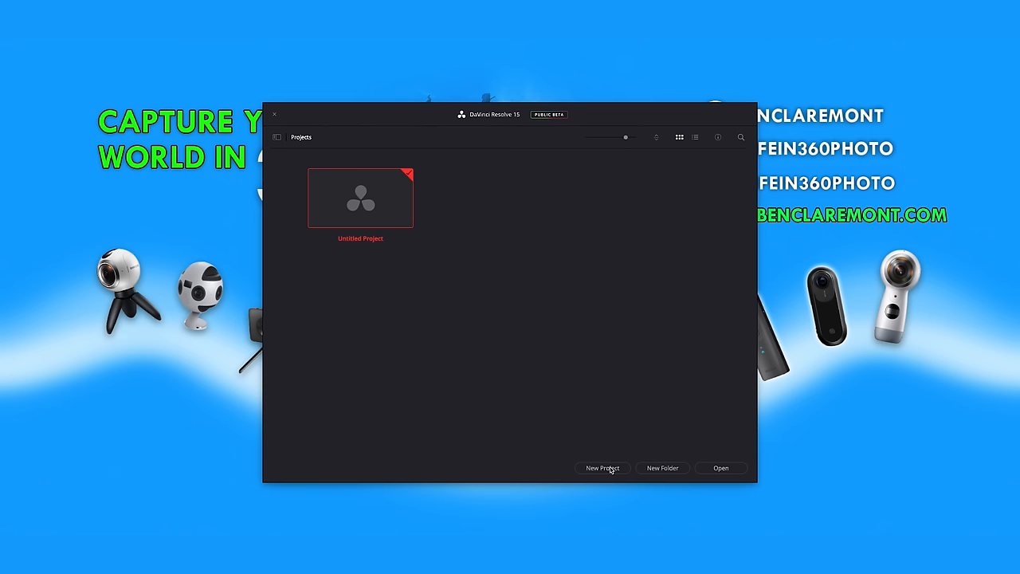
- Create a new project named 'Ben's big day out' from the Project Manager
{"action": "left_click", "coordinate": [603, 469]}
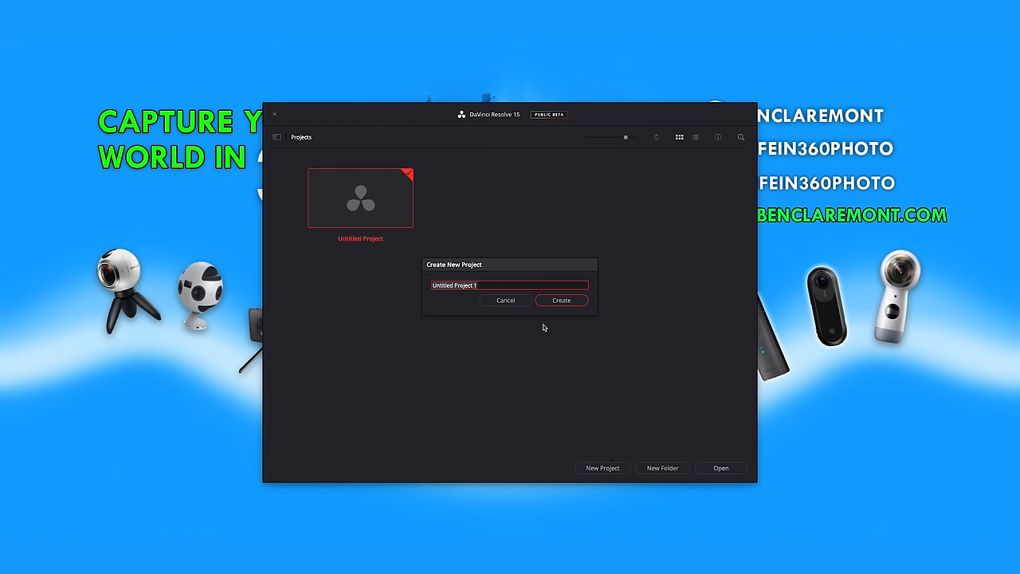
{"action": "type", "text": "Ben's big"}
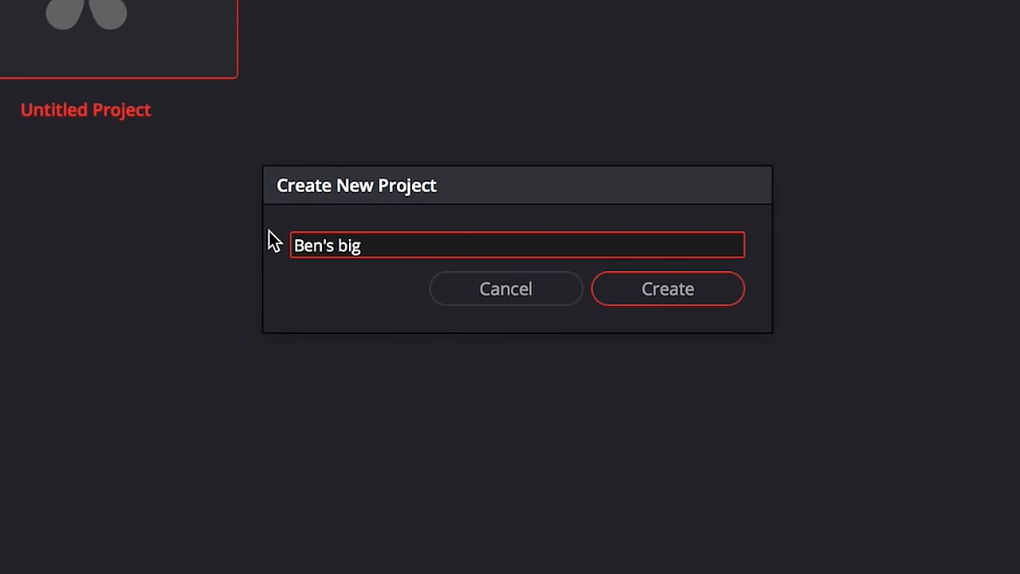
{"action": "type", "text": "day out"}
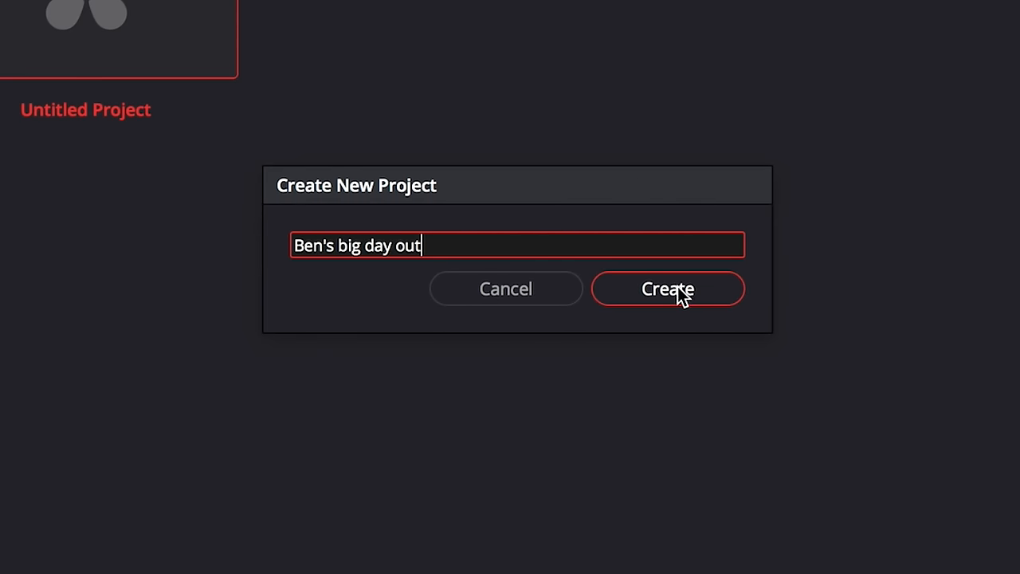
{"action": "left_click", "coordinate": [668, 289]}
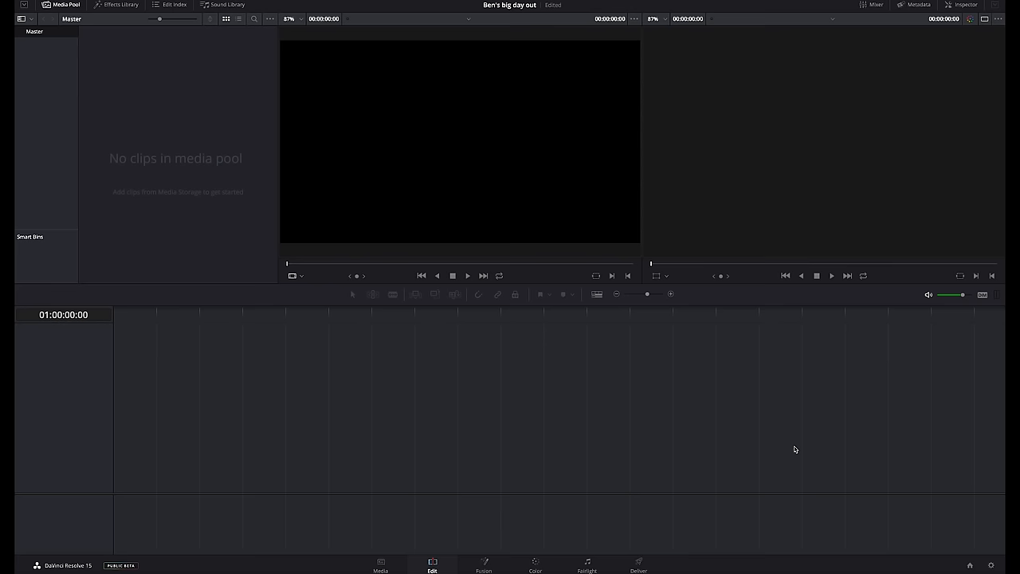
{"action": "mouse_move", "coordinate": [804, 452]}
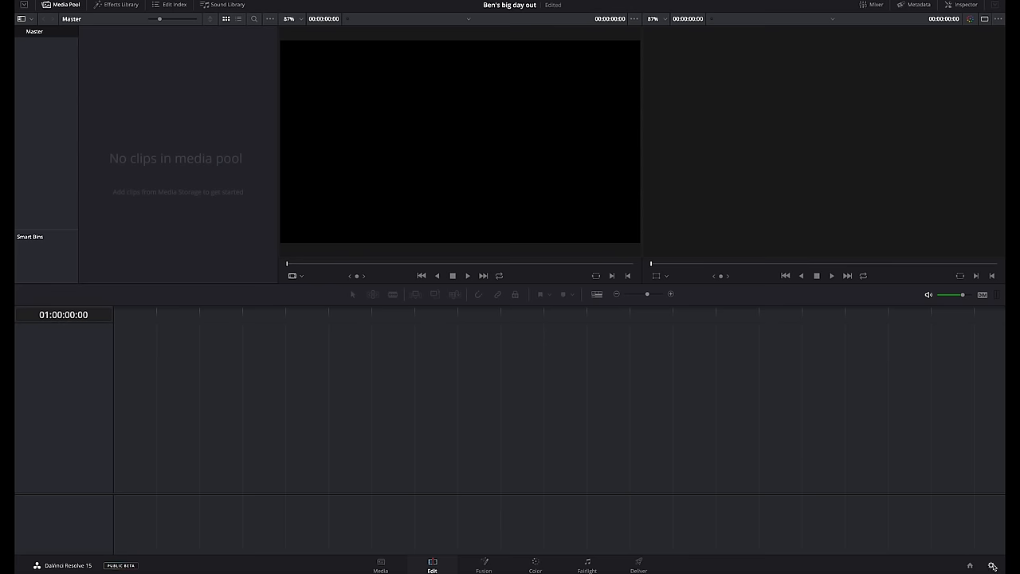
- Bring up Project Settings via the gear icon at the bottom right
{"action": "left_click", "coordinate": [993, 566]}
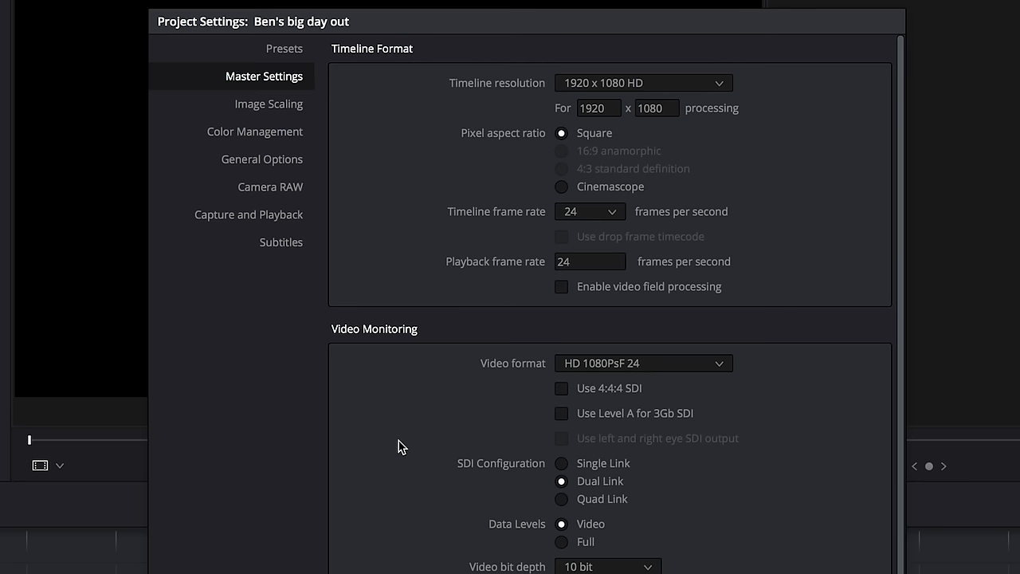
- Set the timeline resolution to Custom with width 3840 and height 1920
{"action": "scroll", "scroll_direction": "down", "scroll_amount": 3}
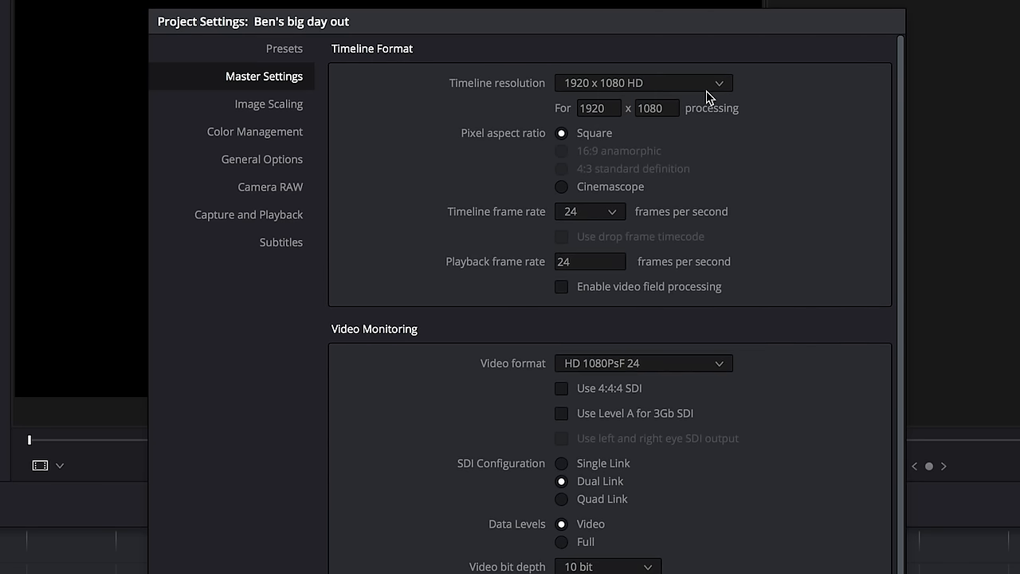
{"action": "mouse_move", "coordinate": [720, 86]}
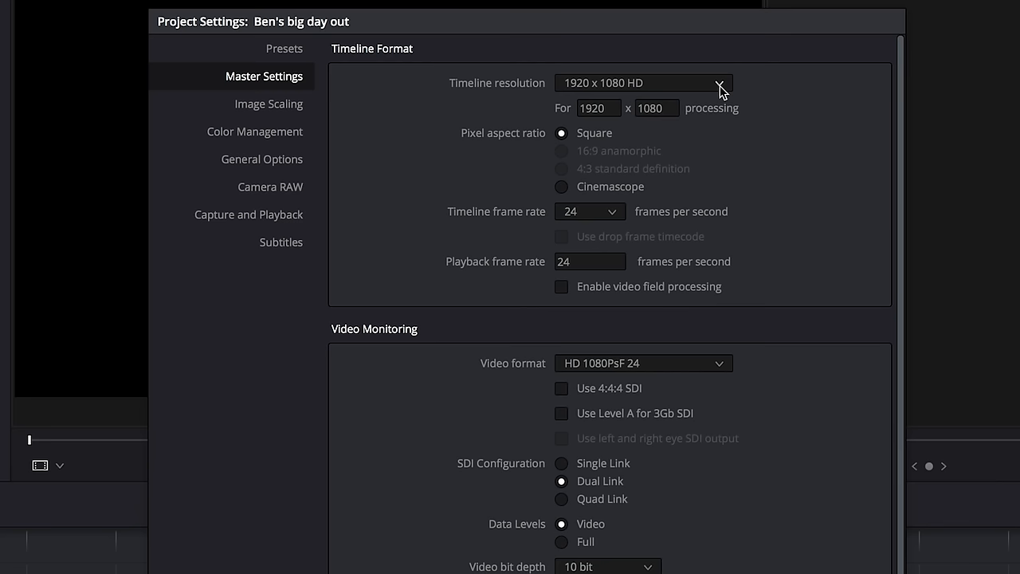
{"action": "left_click", "coordinate": [644, 83]}
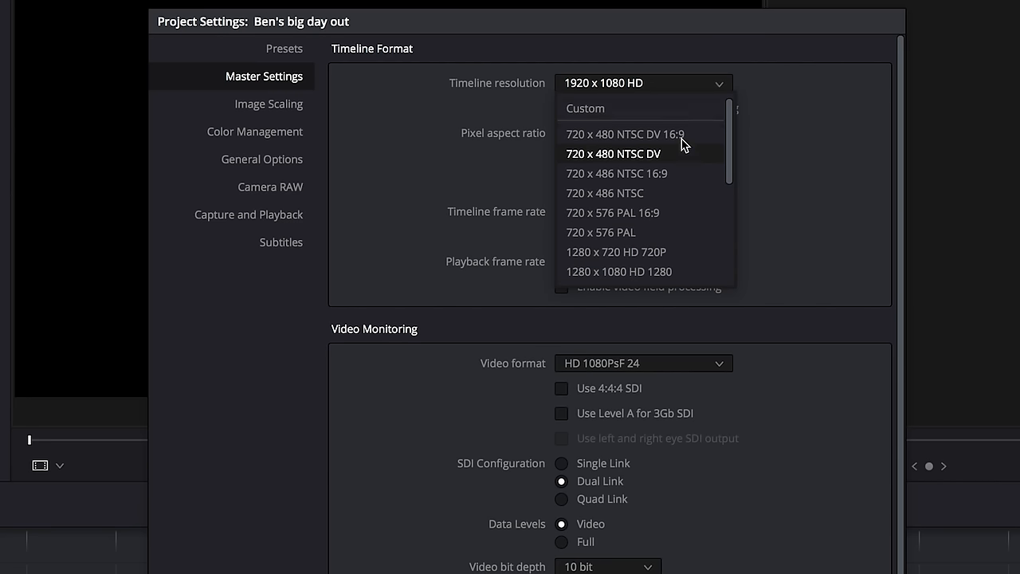
{"action": "left_click", "coordinate": [585, 109]}
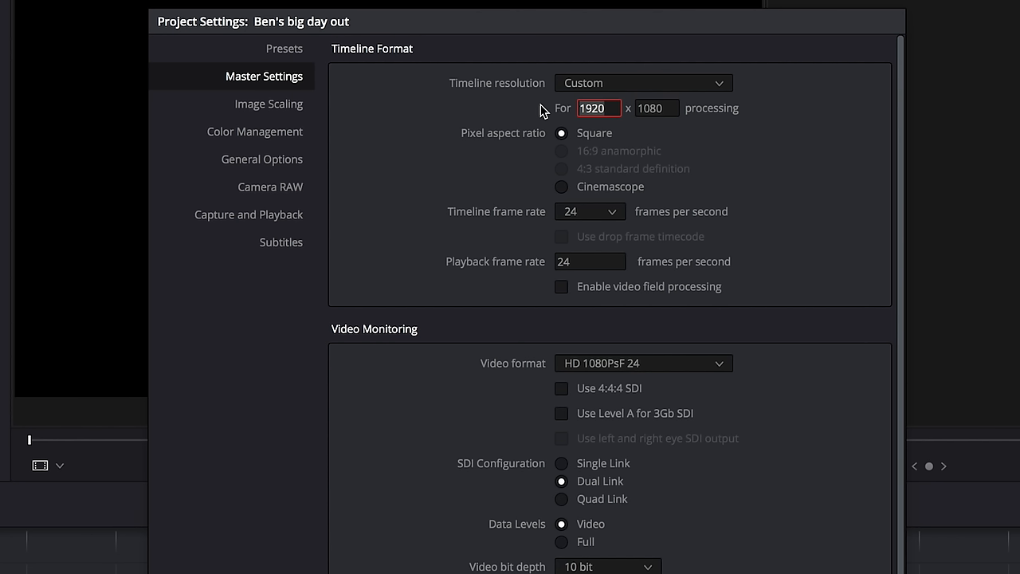
{"action": "type", "text": "3840"}
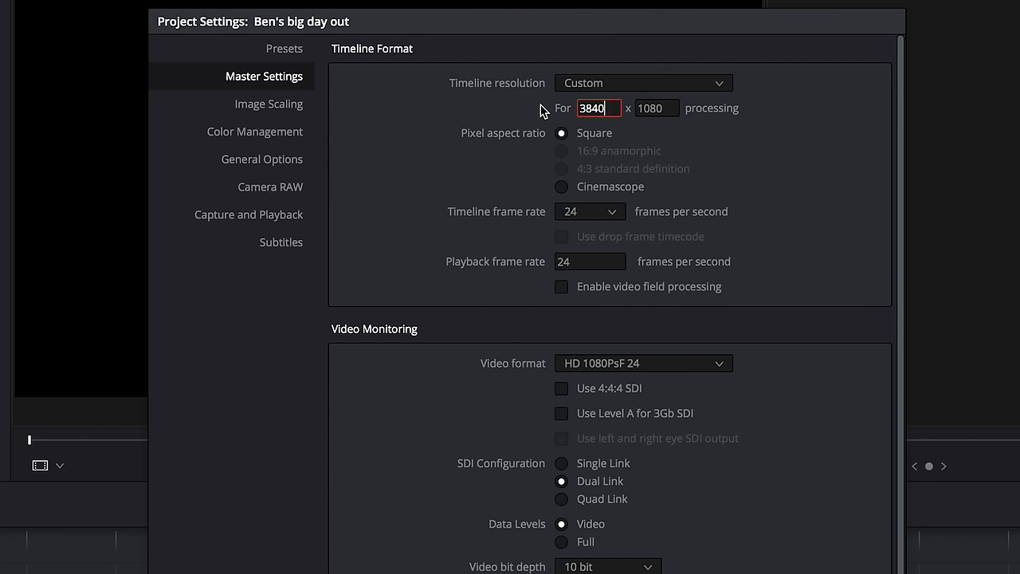
{"action": "left_click", "coordinate": [657, 109]}
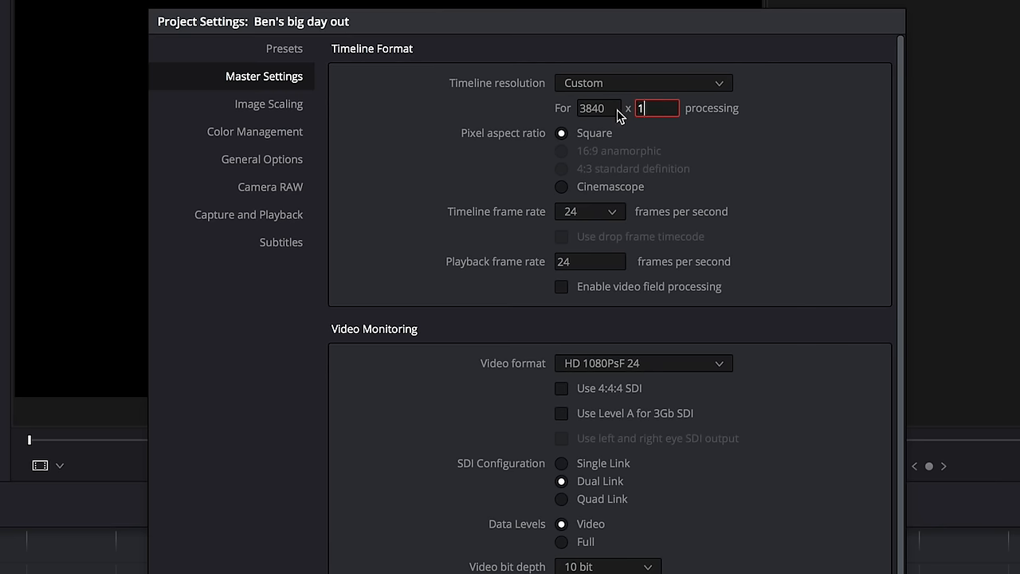
{"action": "type", "text": "1920"}
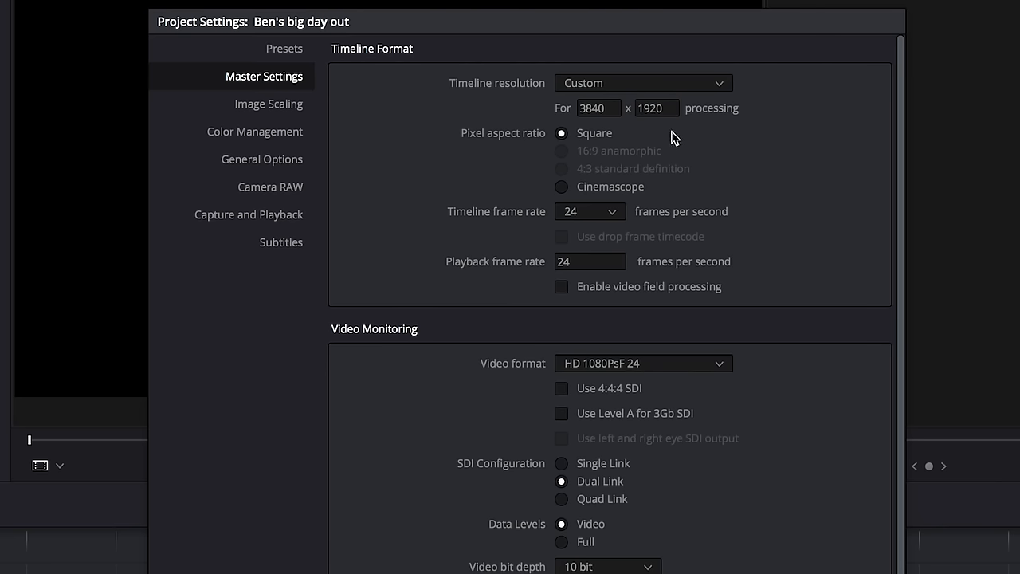
{"action": "left_click", "coordinate": [641, 83]}
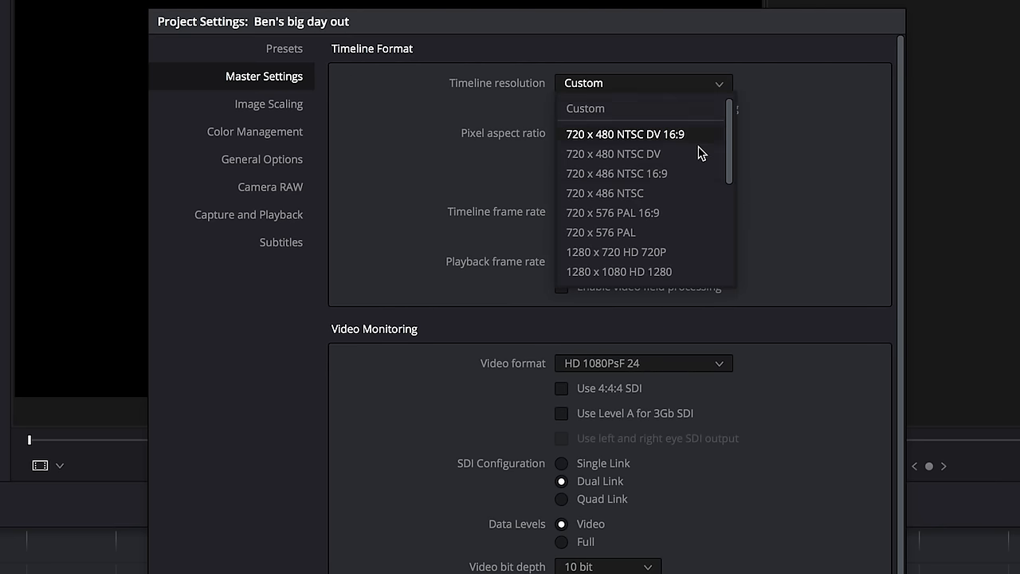
{"action": "mouse_move", "coordinate": [684, 201]}
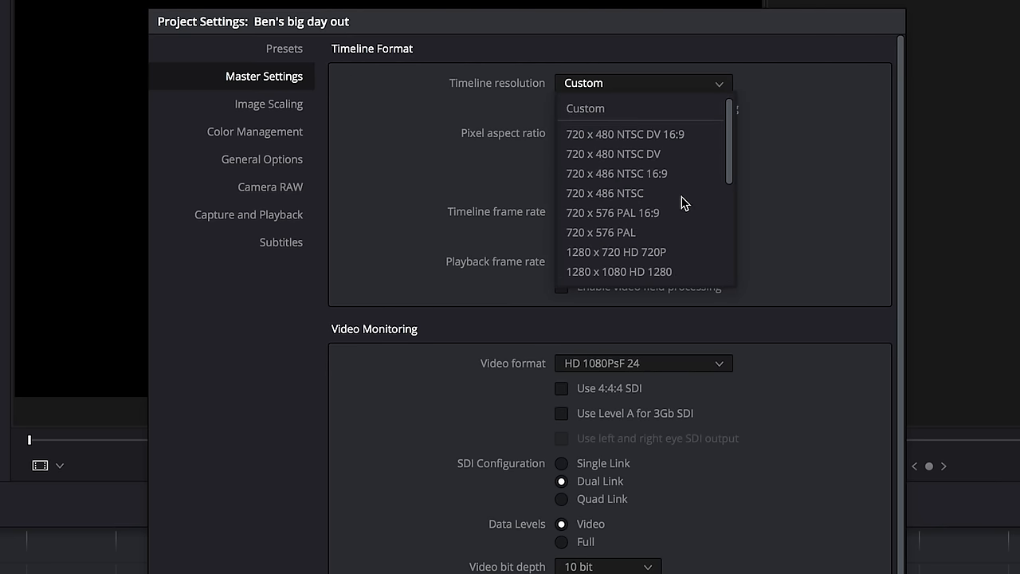
{"action": "scroll", "scroll_direction": "down", "scroll_amount": 3}
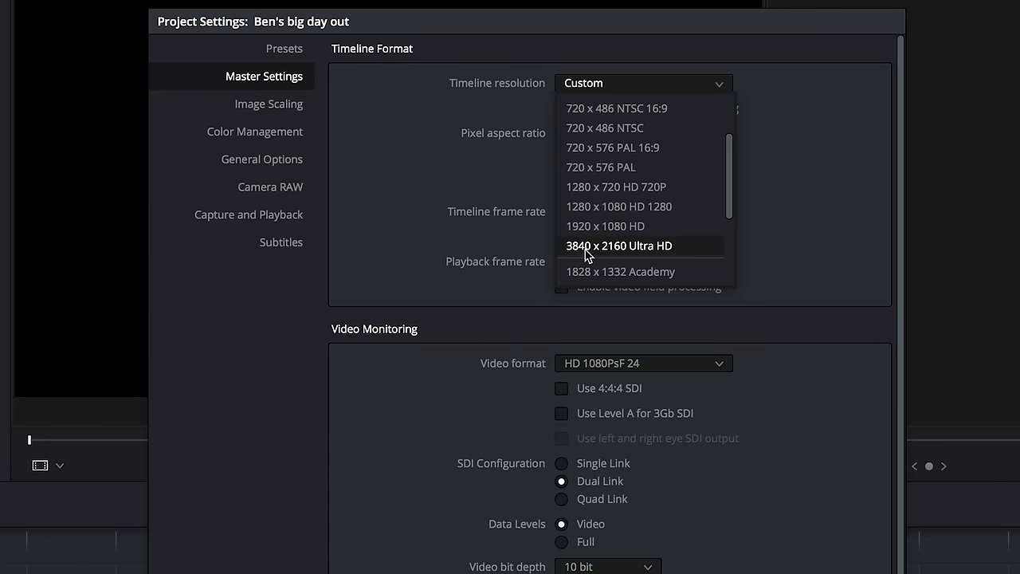
{"action": "mouse_move", "coordinate": [621, 255]}
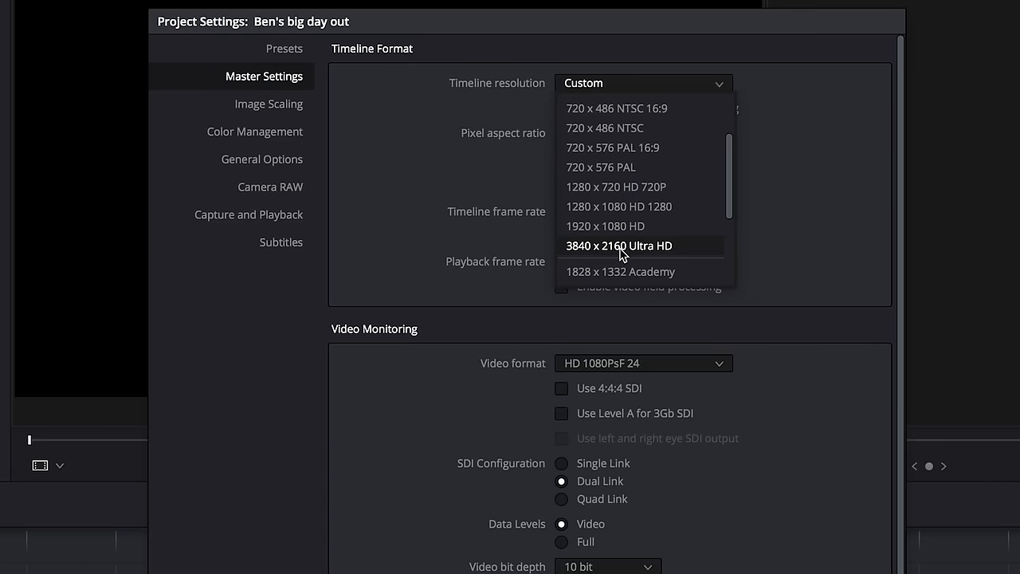
{"action": "left_click", "coordinate": [619, 245]}
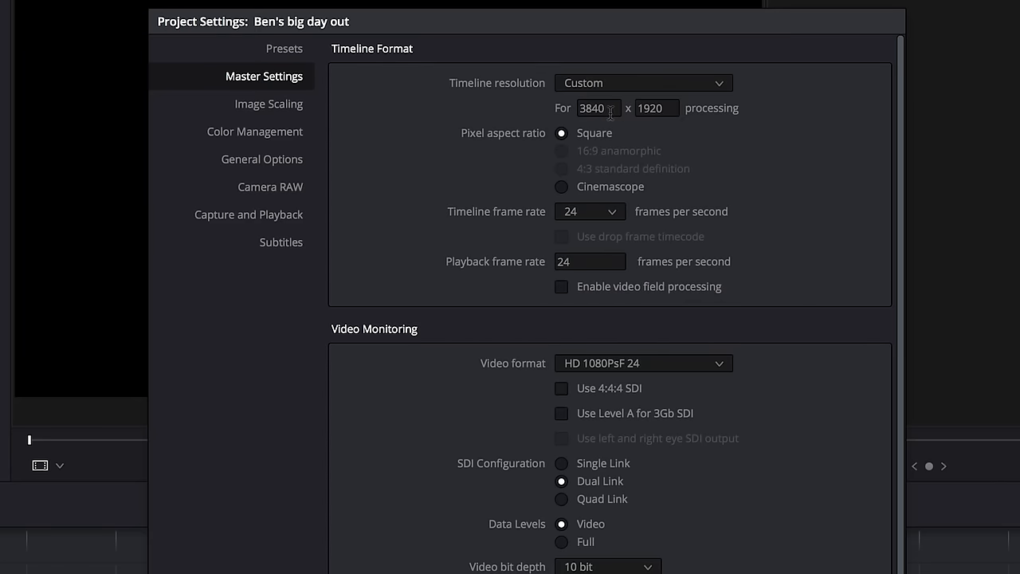
{"action": "mouse_move", "coordinate": [197, 352]}
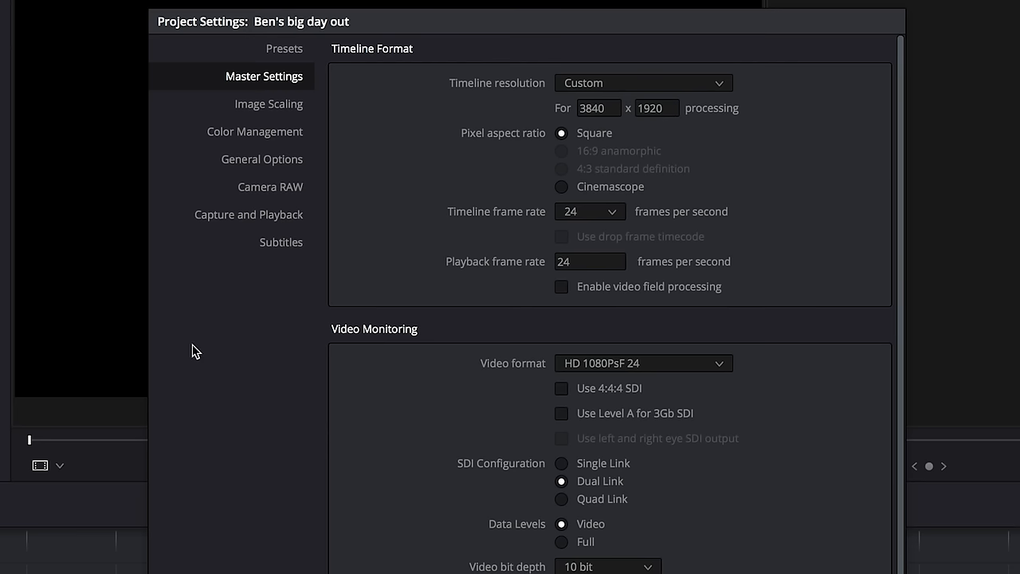
{"action": "mouse_move", "coordinate": [268, 357]}
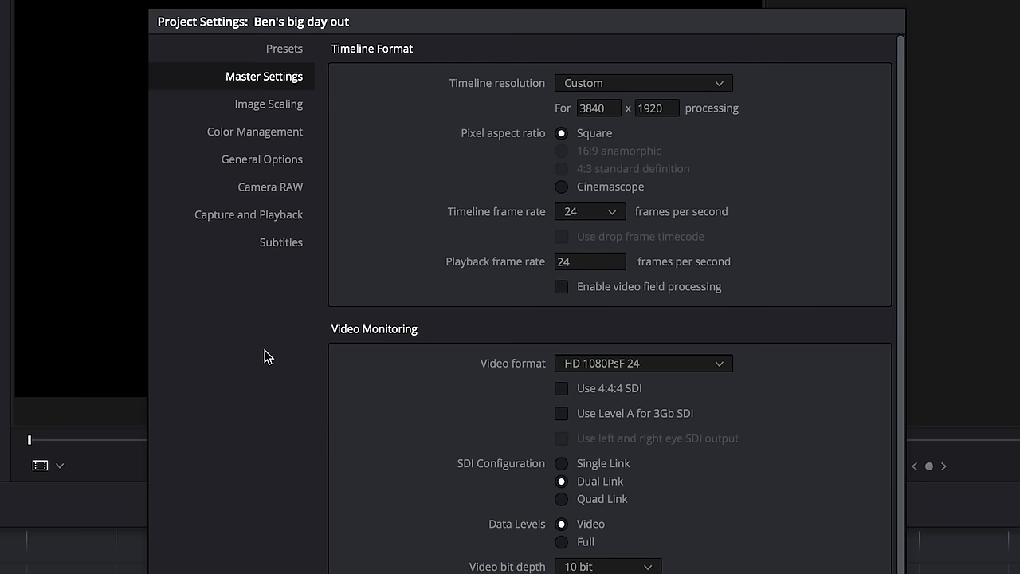
- Change the playback frame rate from 24 to 25 fps in Master Settings
{"action": "left_click", "coordinate": [590, 210]}
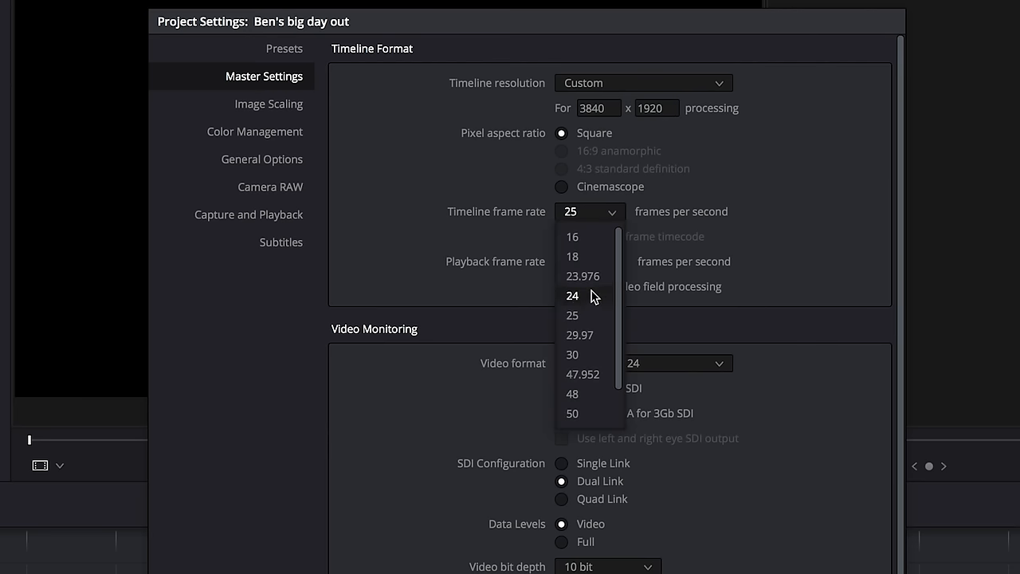
{"action": "left_click", "coordinate": [573, 295]}
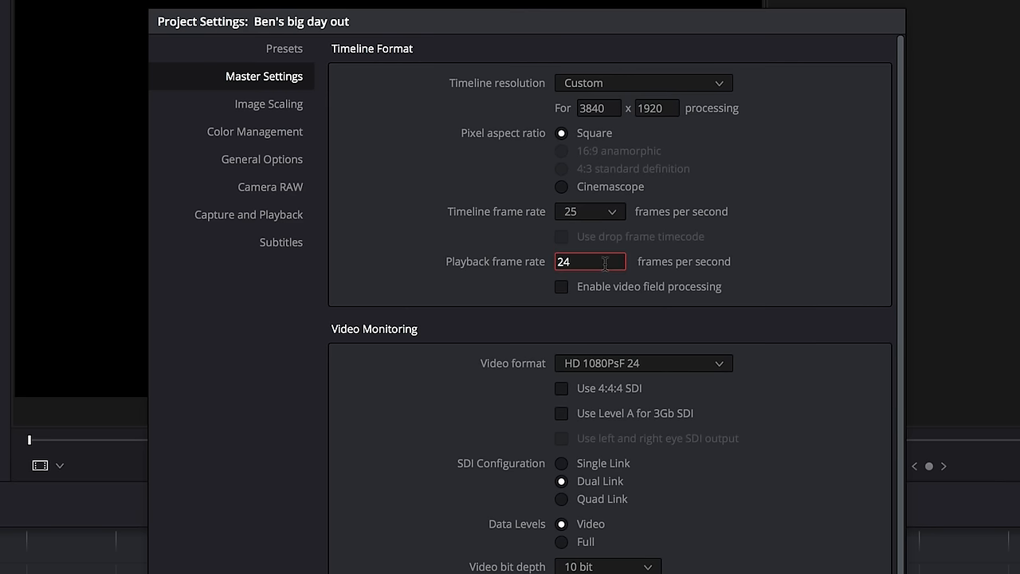
{"action": "type", "text": "25"}
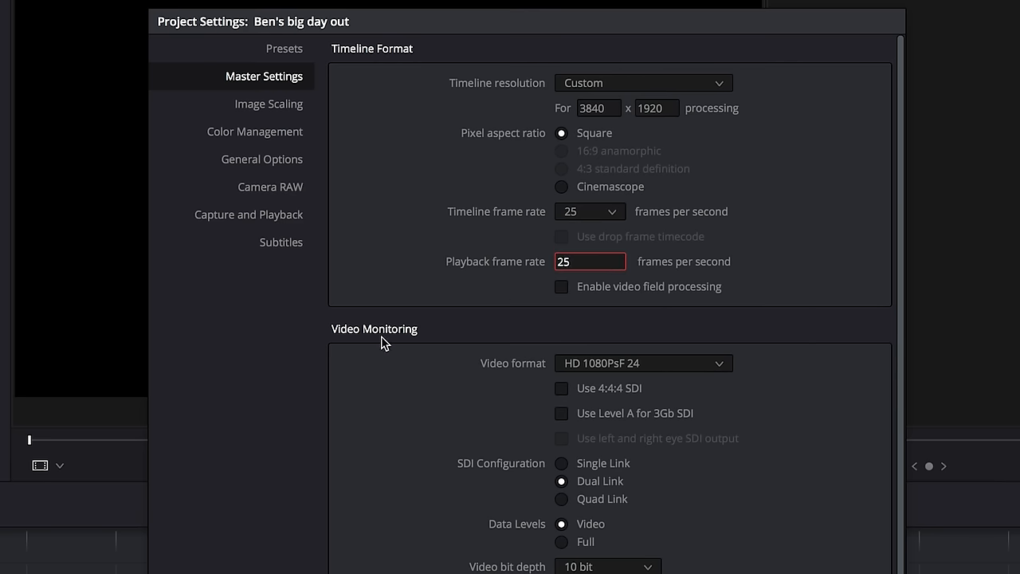
{"action": "left_click", "coordinate": [590, 210]}
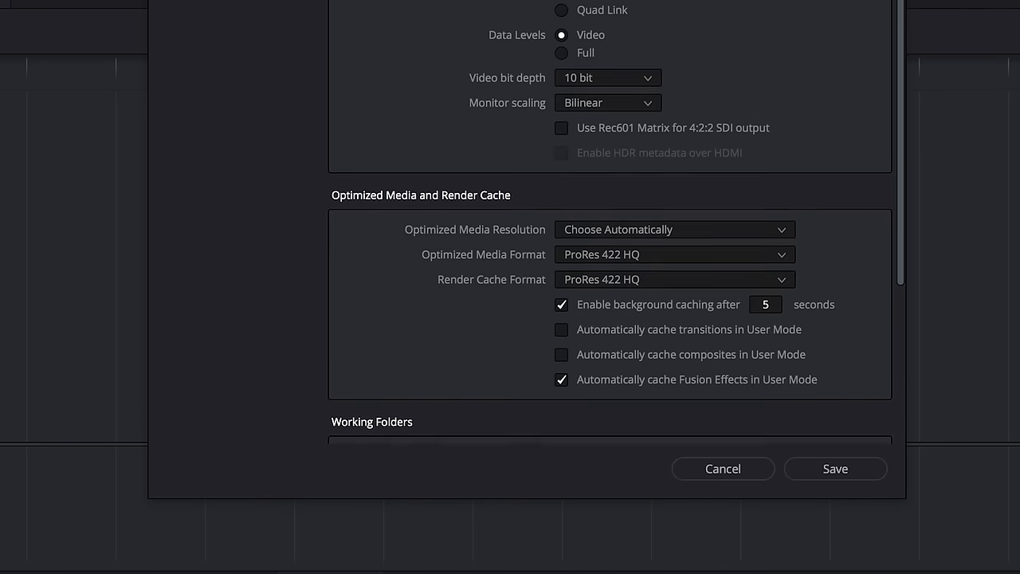
{"action": "scroll", "scroll_direction": "down", "scroll_amount": 3}
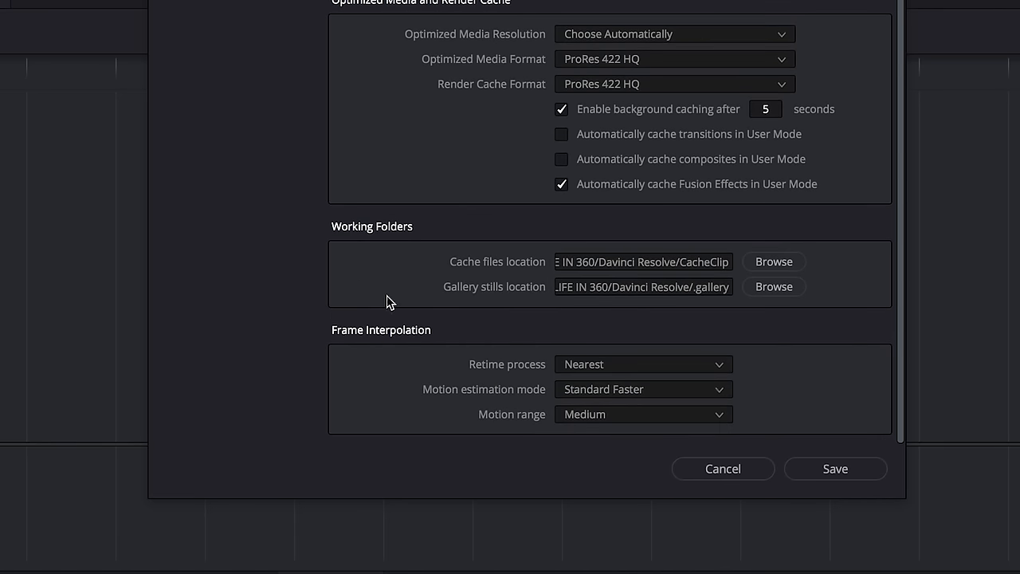
{"action": "mouse_move", "coordinate": [510, 271]}
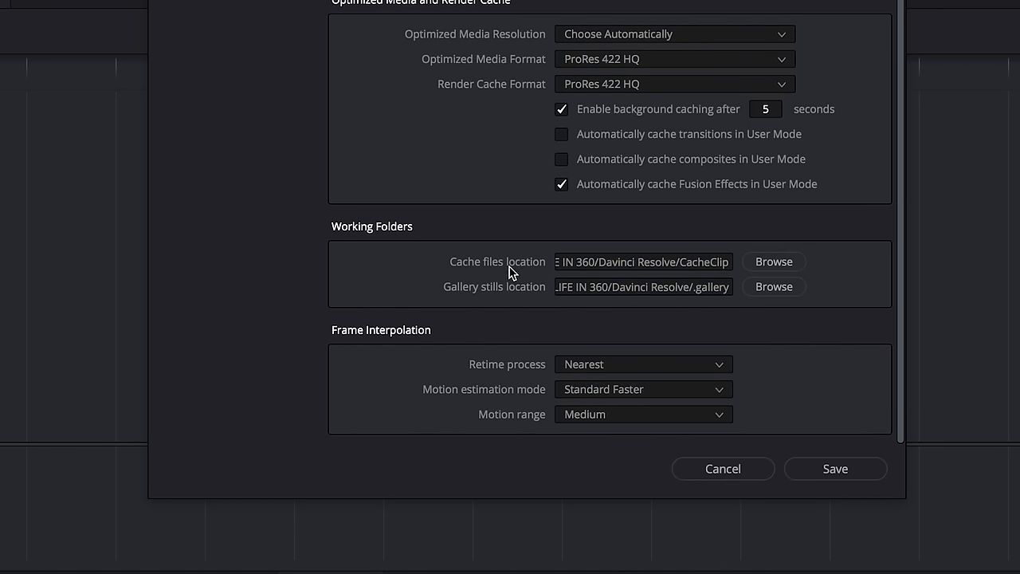
{"action": "mouse_move", "coordinate": [555, 325]}
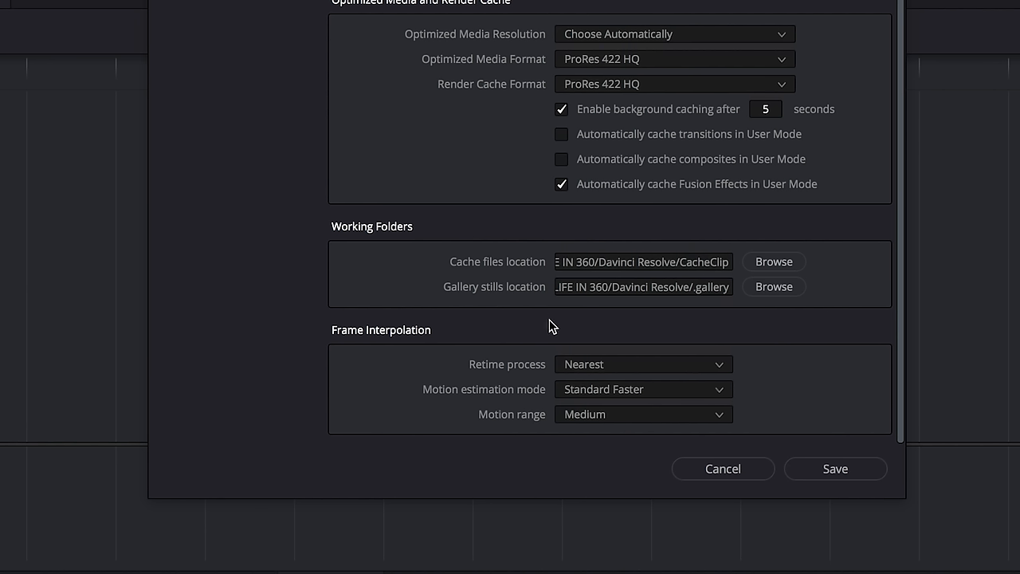
{"action": "mouse_move", "coordinate": [599, 327]}
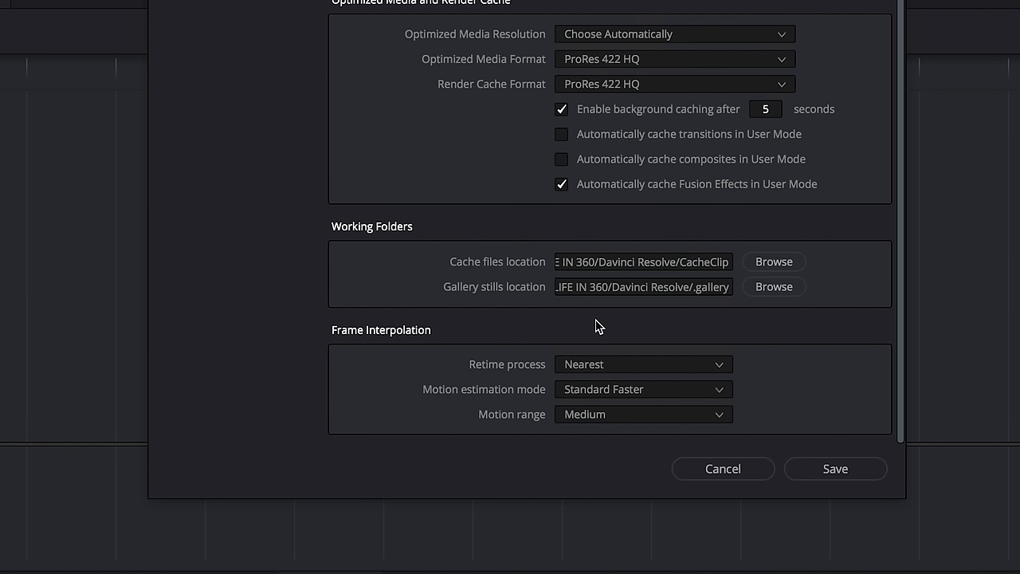
{"action": "mouse_move", "coordinate": [817, 299]}
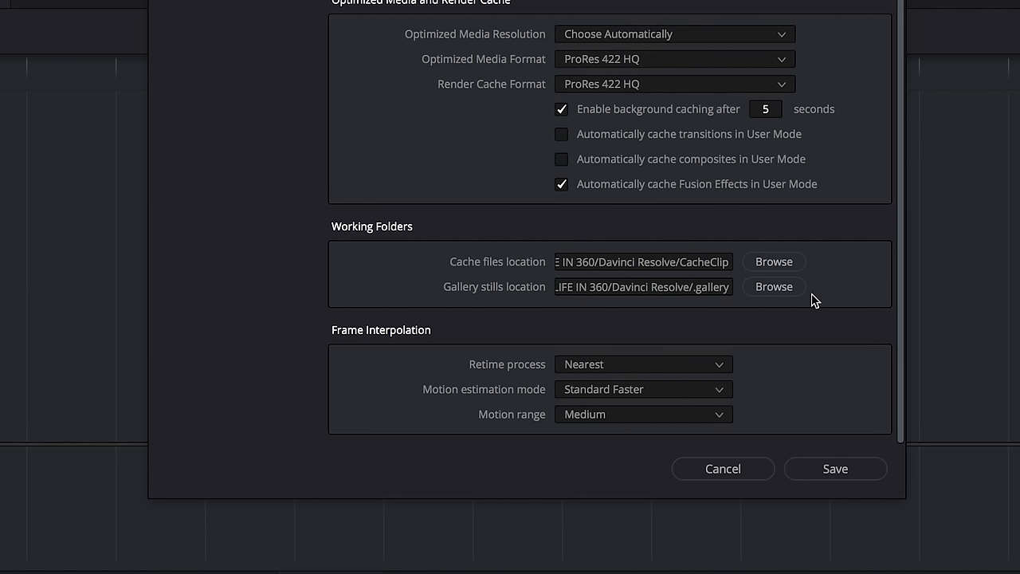
{"action": "mouse_move", "coordinate": [835, 469]}
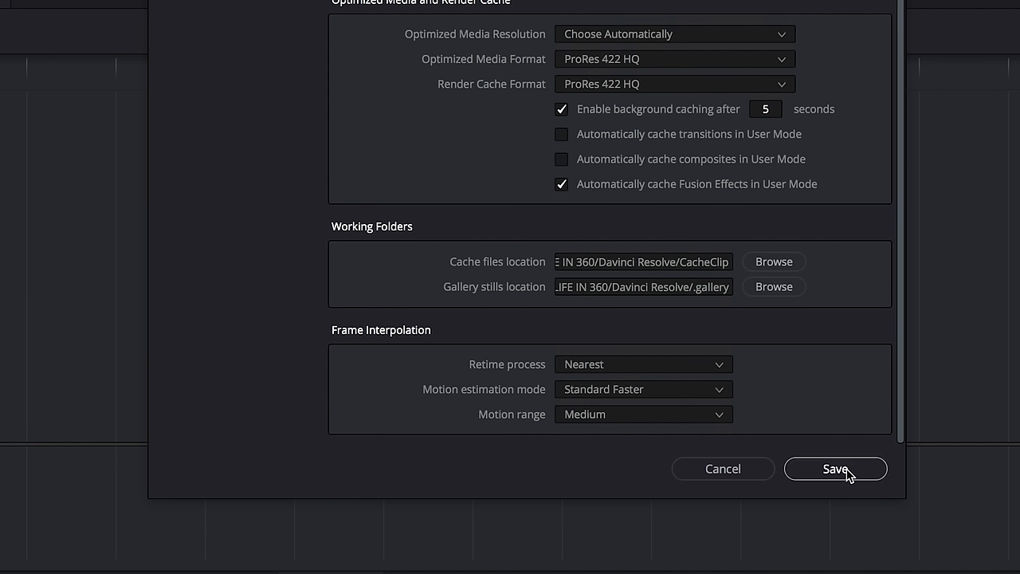
- Save the project settings and return to the Edit page
{"action": "left_click", "coordinate": [835, 468]}
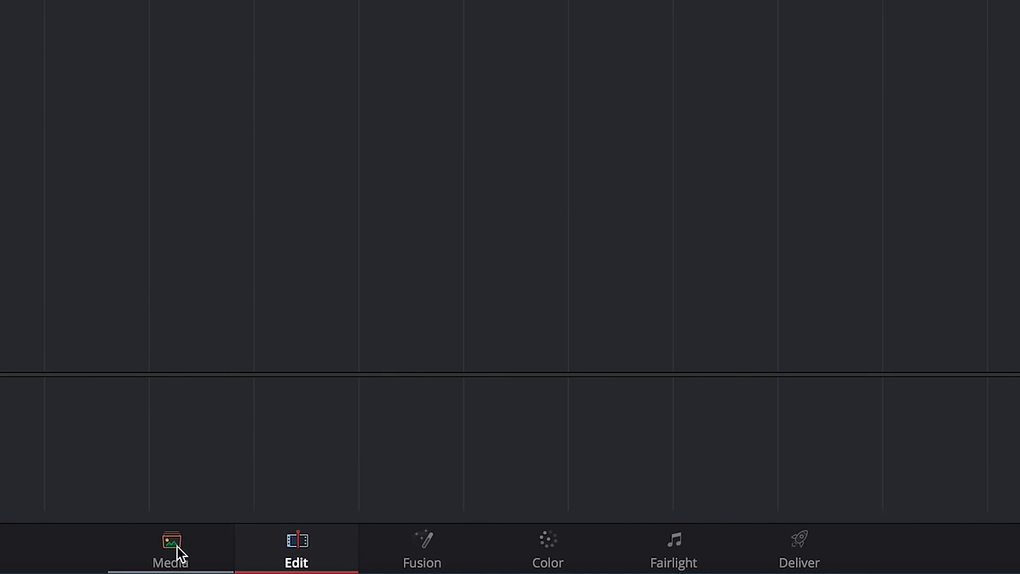
{"action": "mouse_move", "coordinate": [357, 343]}
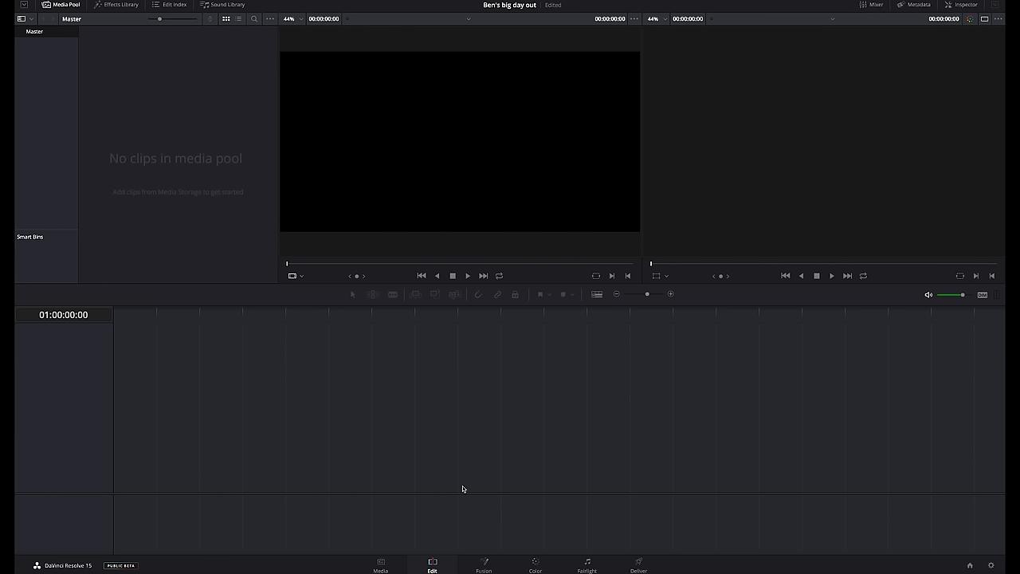
{"action": "mouse_move", "coordinate": [381, 565]}
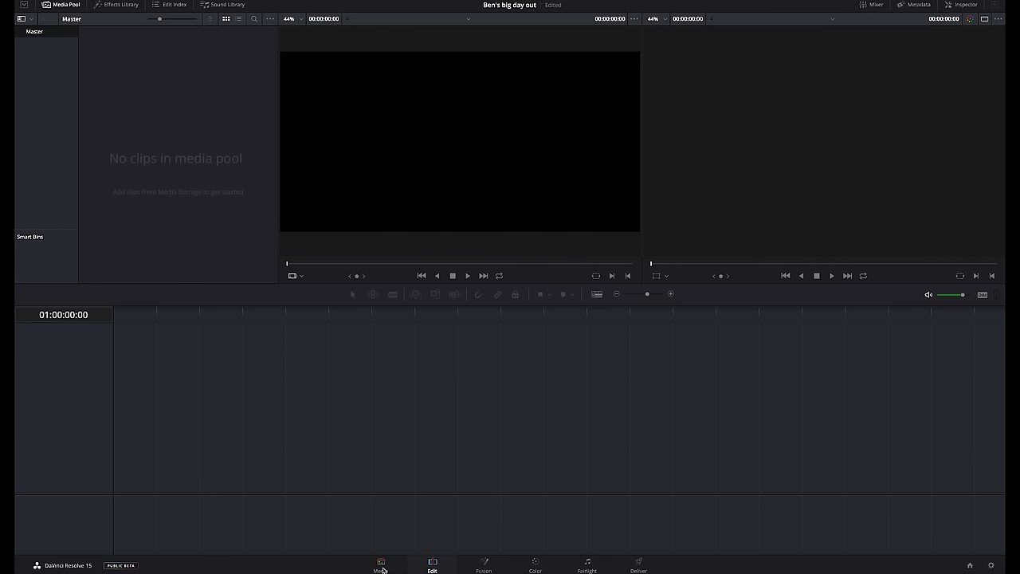
- Browse Media Storage on the Media page to the May 21, 2018 footage folder
{"action": "left_click", "coordinate": [380, 564]}
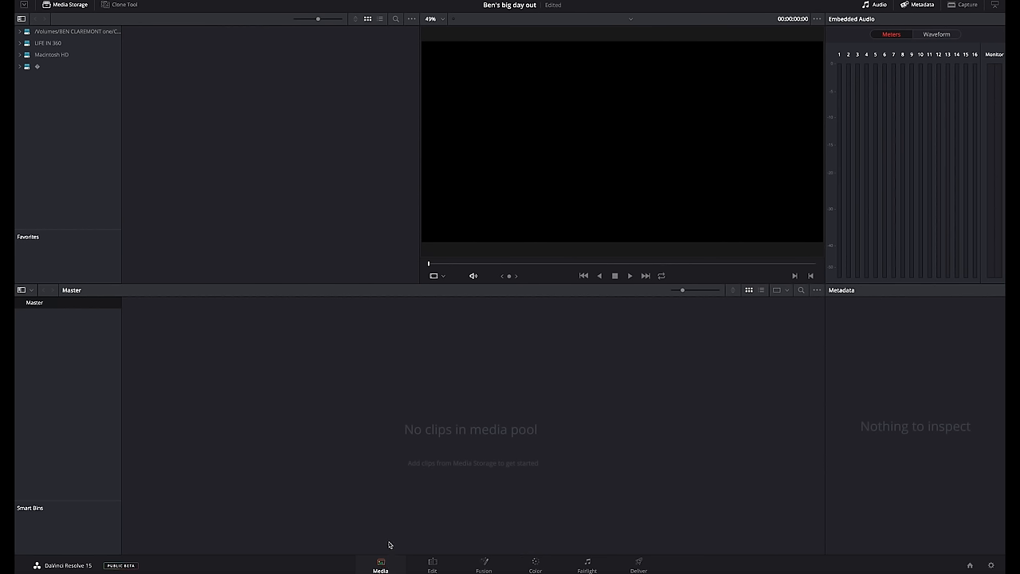
{"action": "mouse_move", "coordinate": [339, 367]}
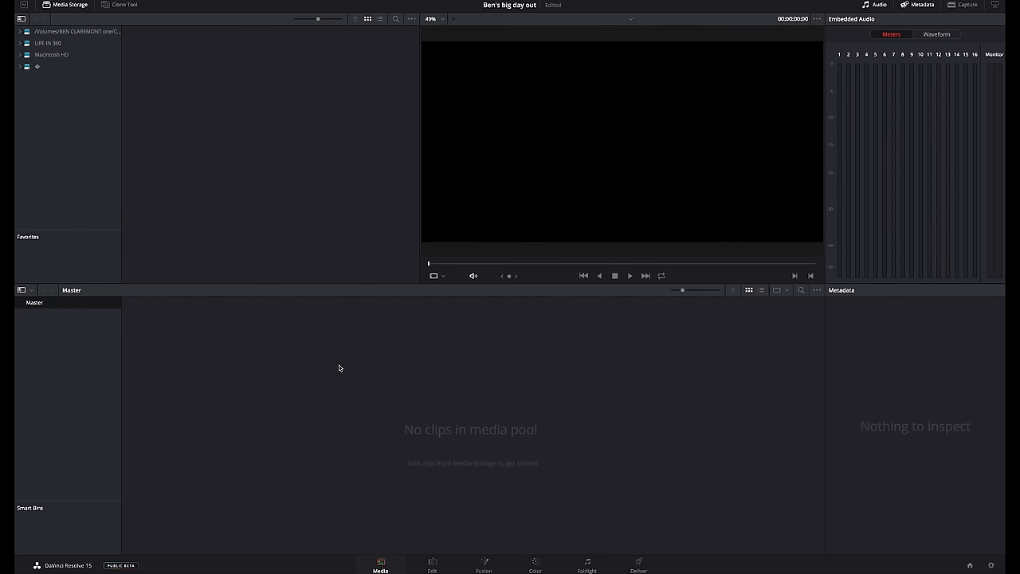
{"action": "left_click", "coordinate": [47, 43]}
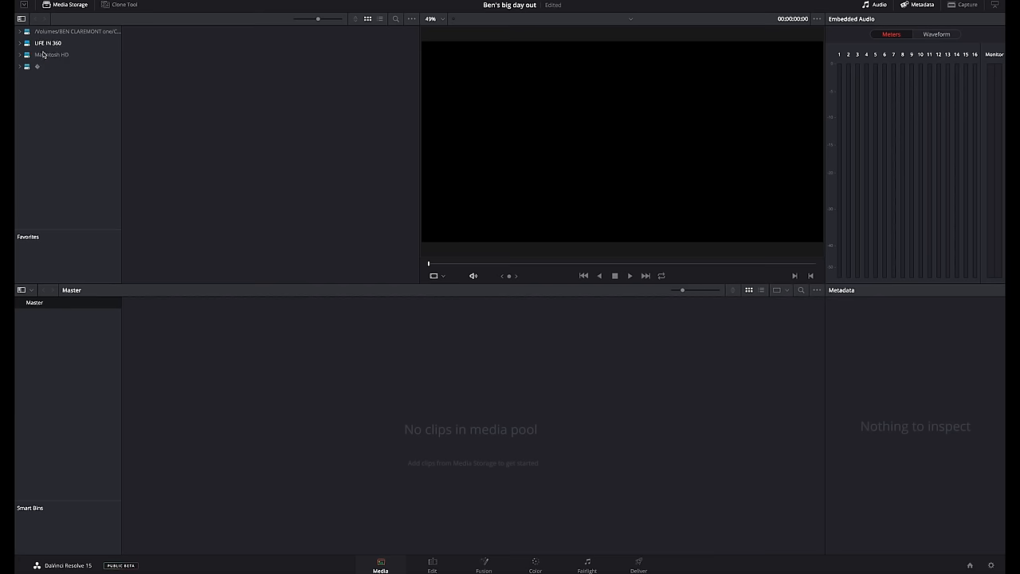
{"action": "left_click", "coordinate": [20, 41]}
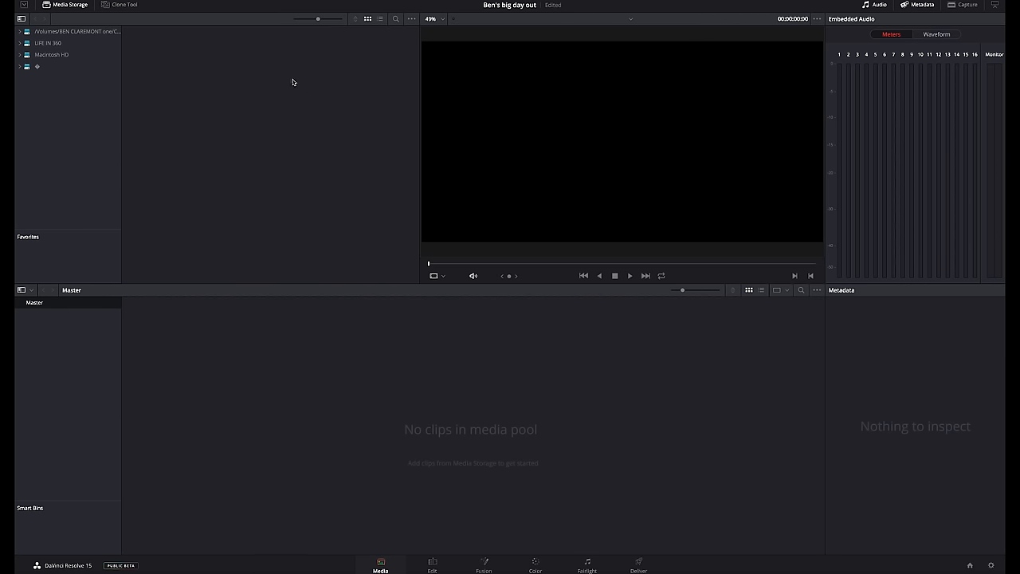
{"action": "mouse_move", "coordinate": [275, 164]}
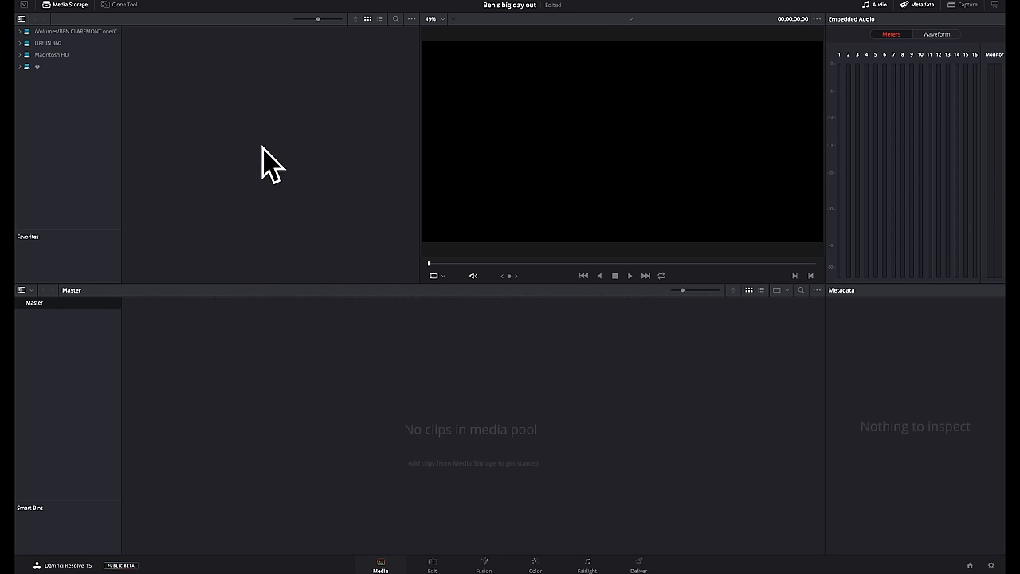
{"action": "left_click", "coordinate": [51, 220]}
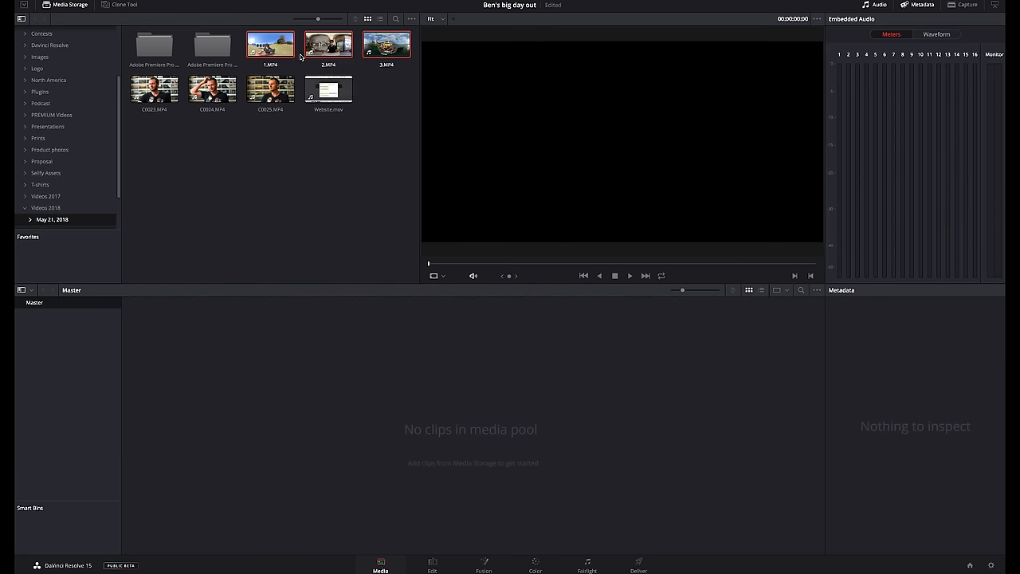
- Add the three 360 clips to the media pool and return to the Edit page
{"action": "left_click", "coordinate": [386, 45]}
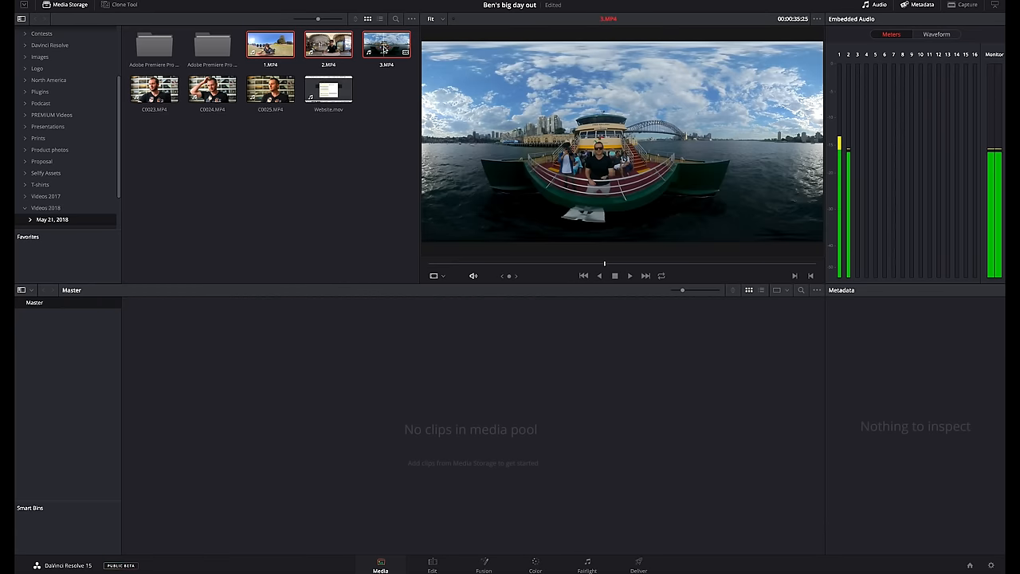
{"action": "left_click_drag", "start_coordinate": [386, 45], "coordinate": [396, 433]}
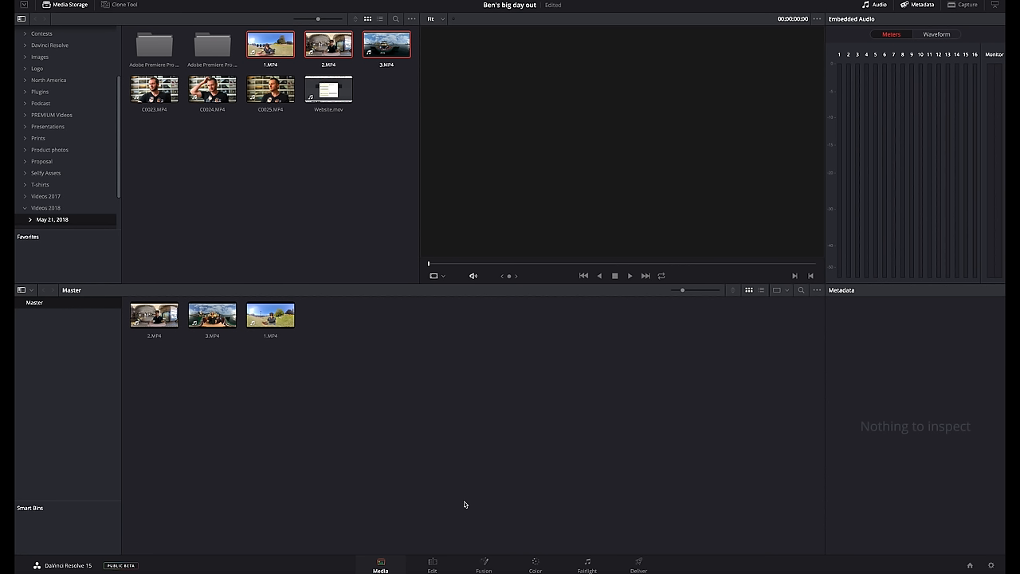
{"action": "mouse_move", "coordinate": [266, 254]}
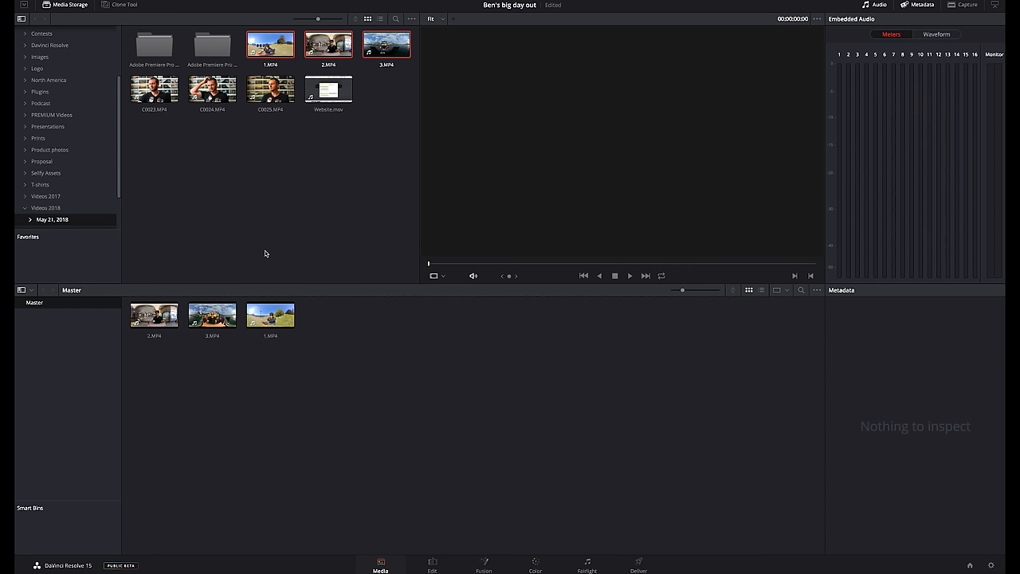
{"action": "left_click", "coordinate": [434, 566]}
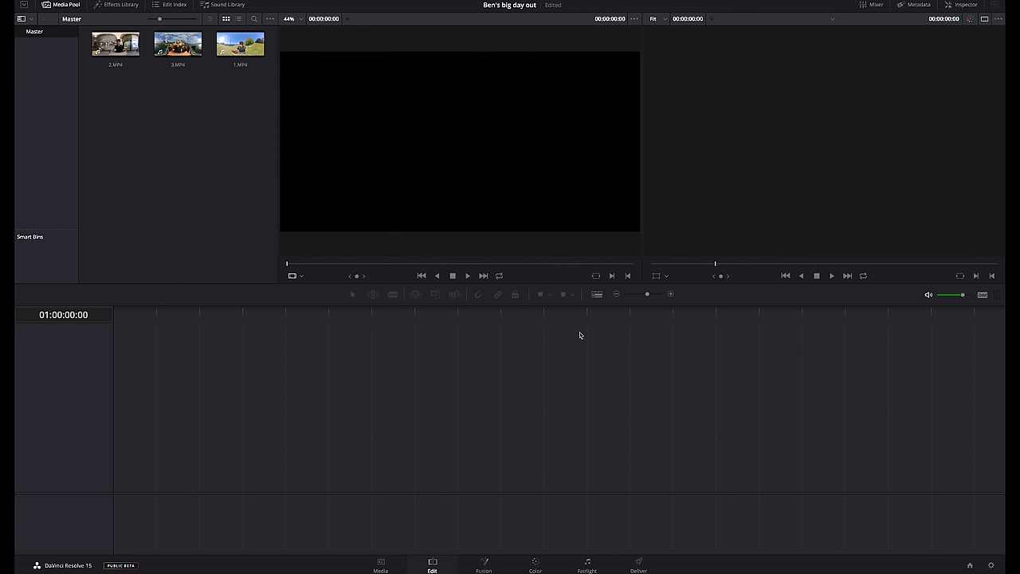
{"action": "mouse_move", "coordinate": [577, 338]}
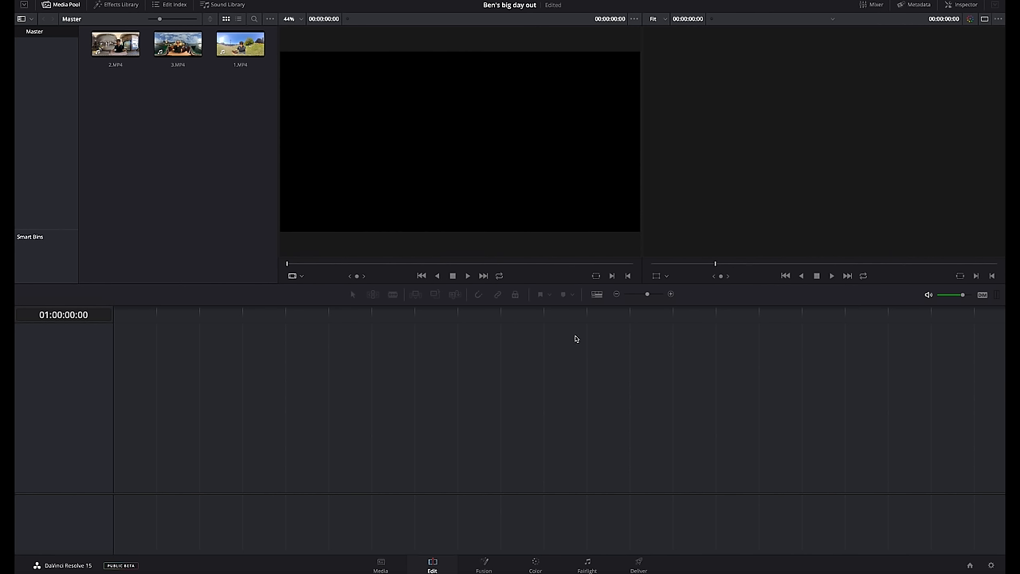
{"action": "mouse_move", "coordinate": [558, 290]}
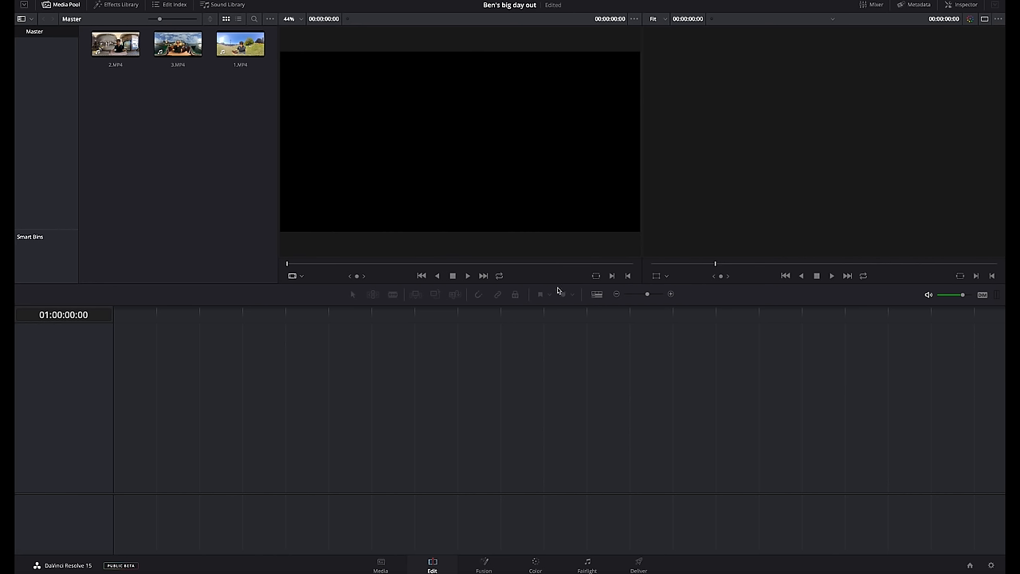
{"action": "mouse_move", "coordinate": [542, 310]}
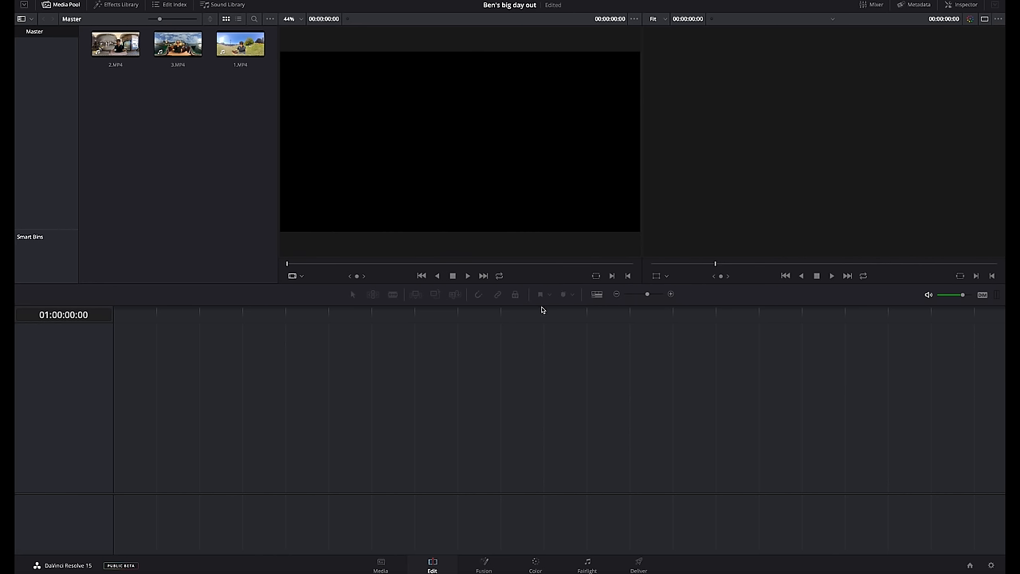
{"action": "mouse_move", "coordinate": [541, 309]}
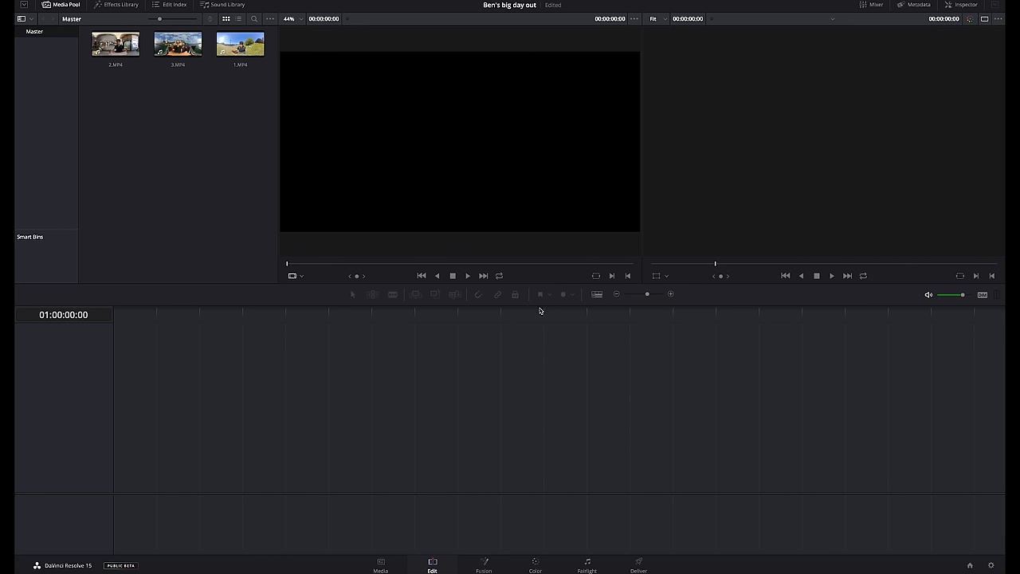
{"action": "mouse_move", "coordinate": [408, 295]}
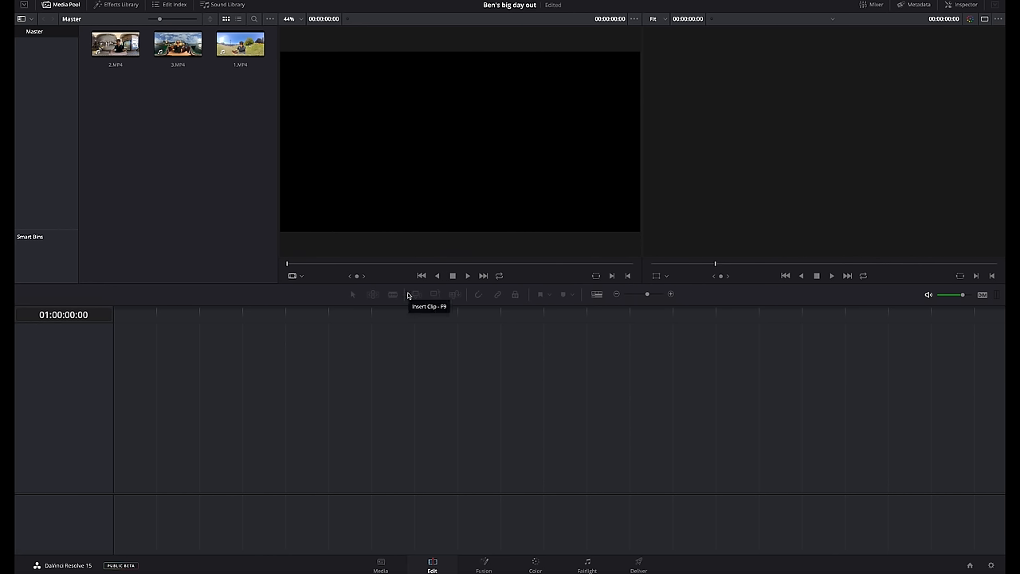
{"action": "mouse_move", "coordinate": [297, 300]}
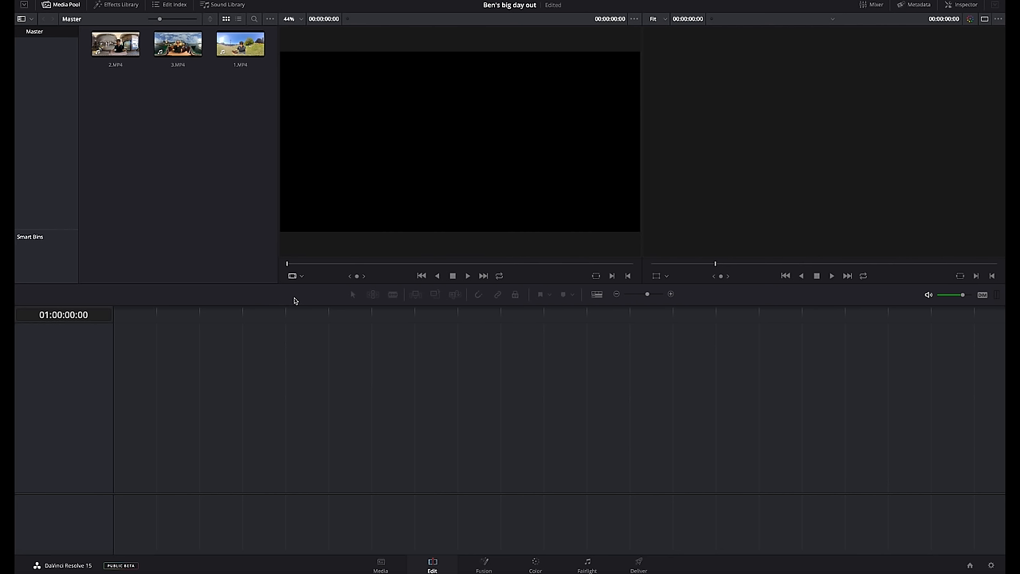
{"action": "mouse_move", "coordinate": [166, 209]}
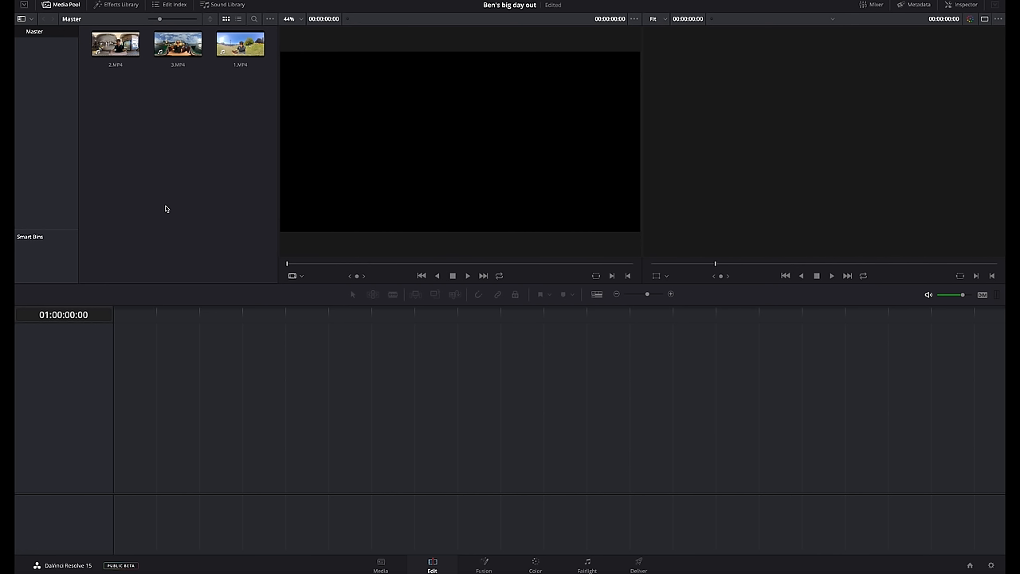
{"action": "mouse_move", "coordinate": [107, 119]}
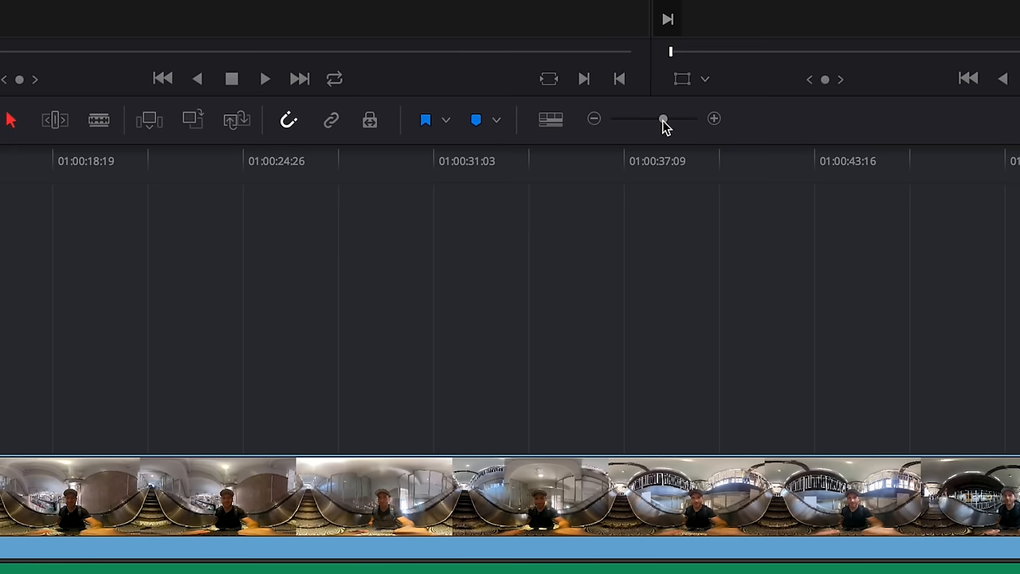
{"action": "mouse_move", "coordinate": [666, 126]}
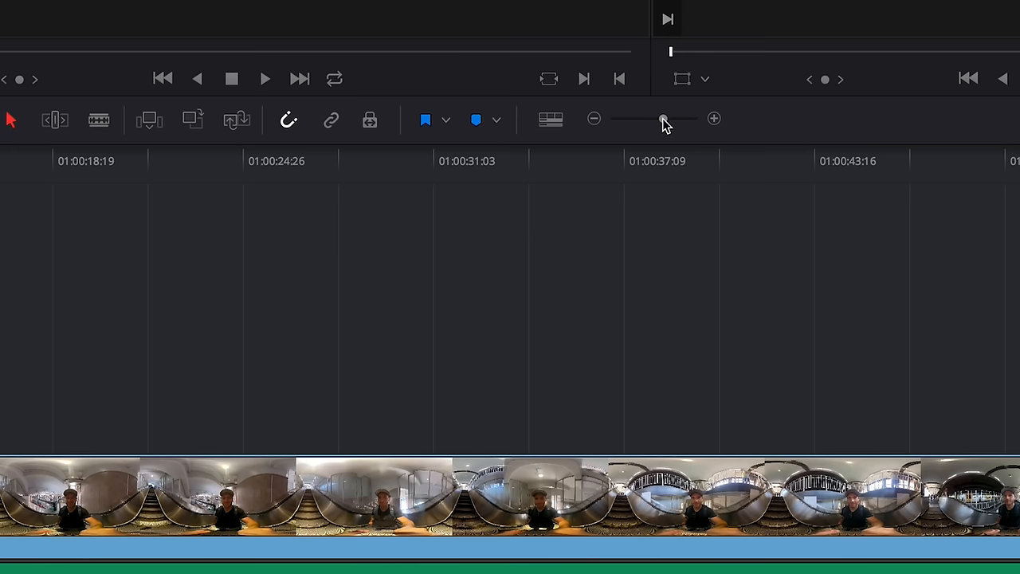
- Zoom the timeline out so all three clips on Video 1 and Audio 1 are visible
{"action": "left_click_drag", "start_coordinate": [662, 118], "coordinate": [638, 118]}
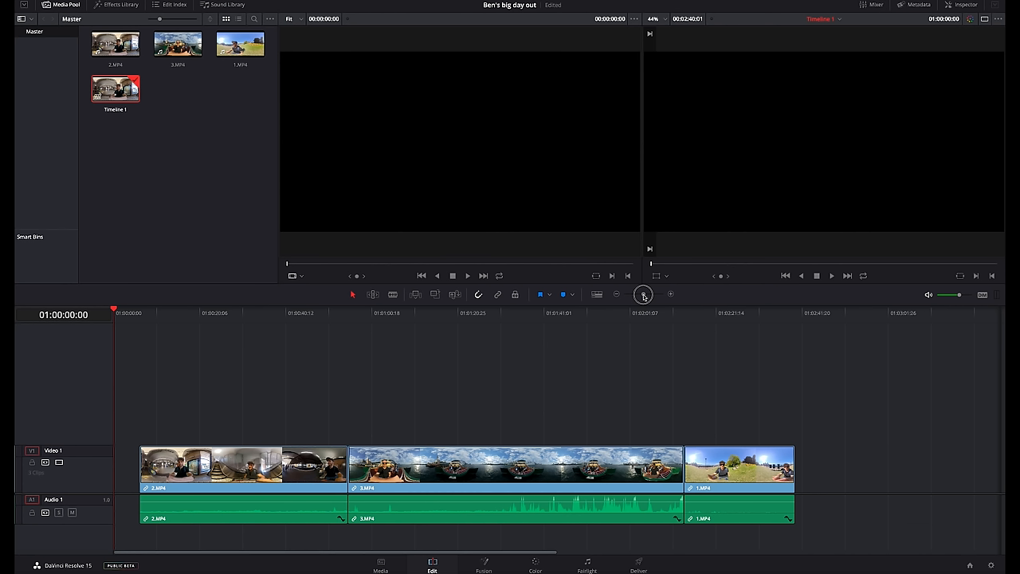
{"action": "mouse_move", "coordinate": [832, 452]}
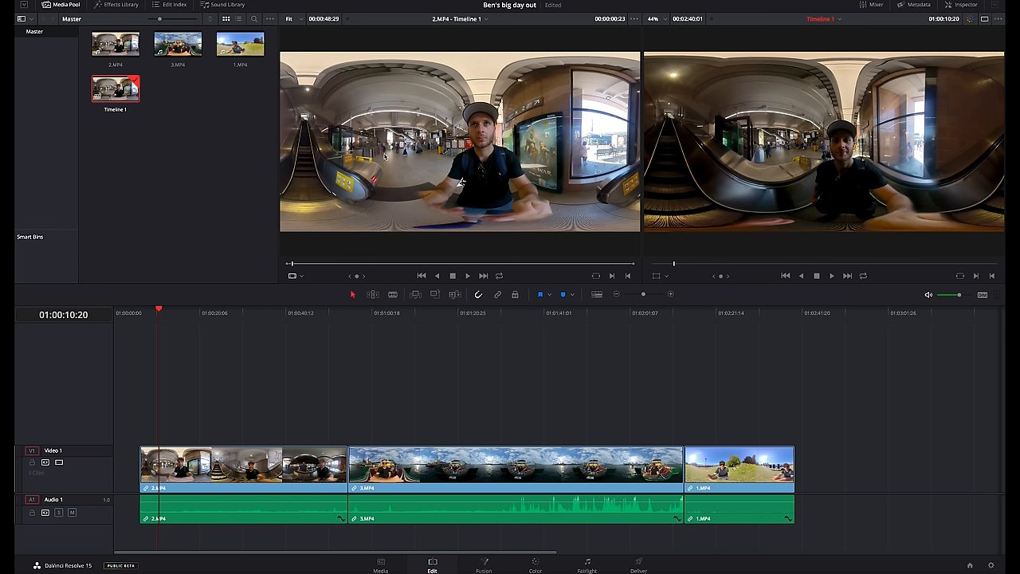
{"action": "mouse_move", "coordinate": [374, 192]}
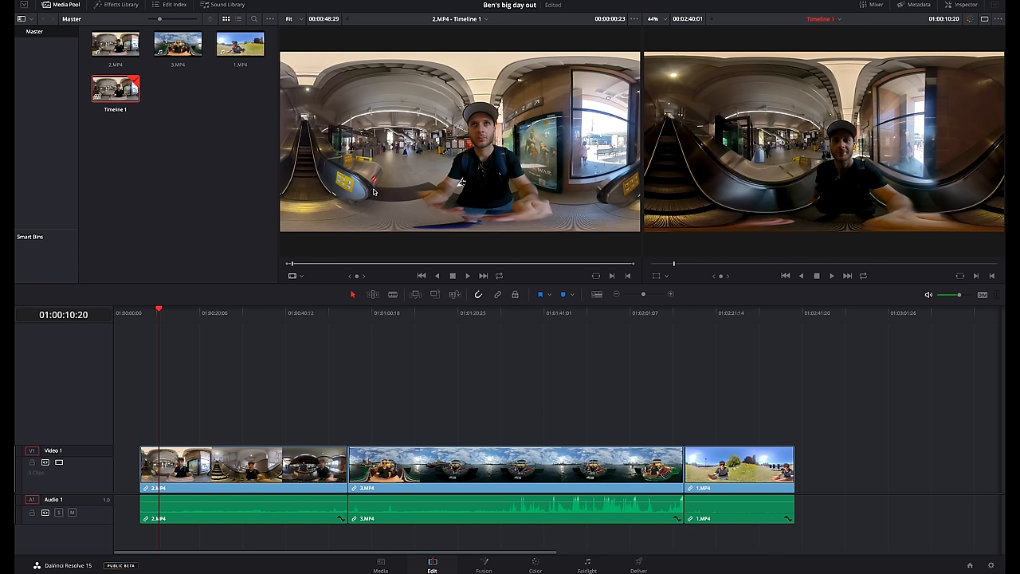
{"action": "mouse_move", "coordinate": [870, 129]}
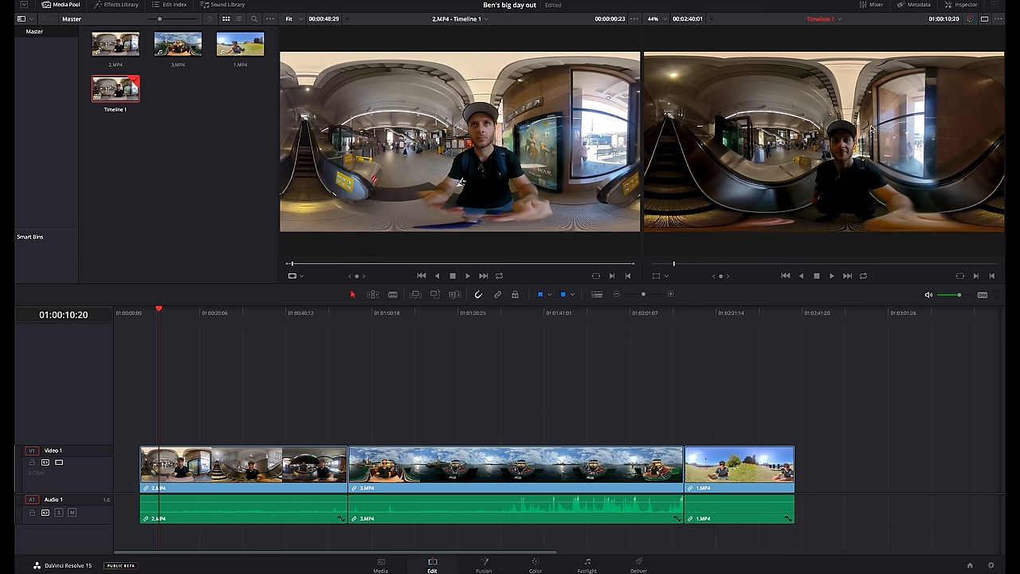
- Split the first clip near its start with the Blade Edit tool
{"action": "left_click", "coordinate": [832, 276]}
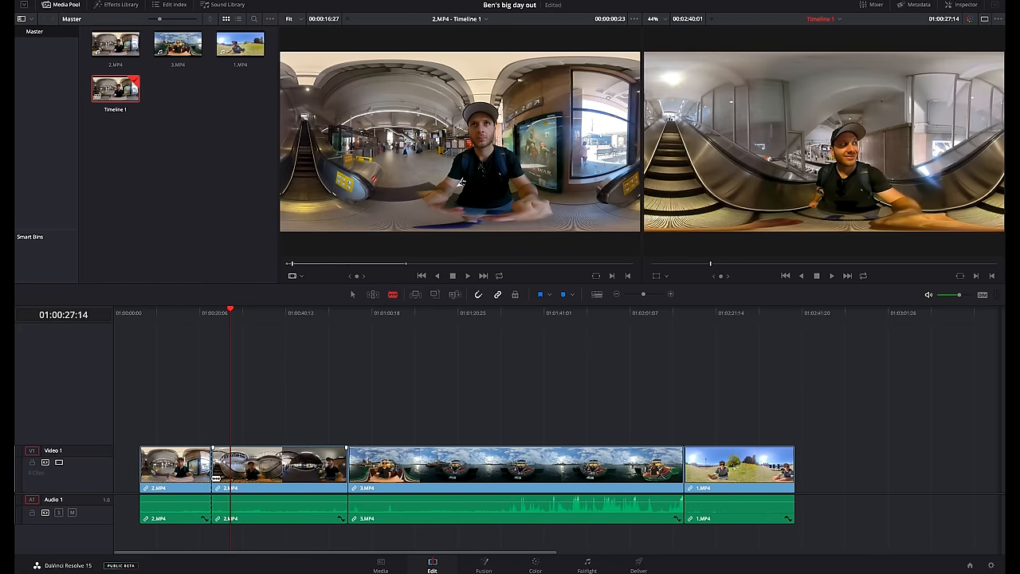
{"action": "left_click_drag", "start_coordinate": [230, 311], "coordinate": [205, 310]}
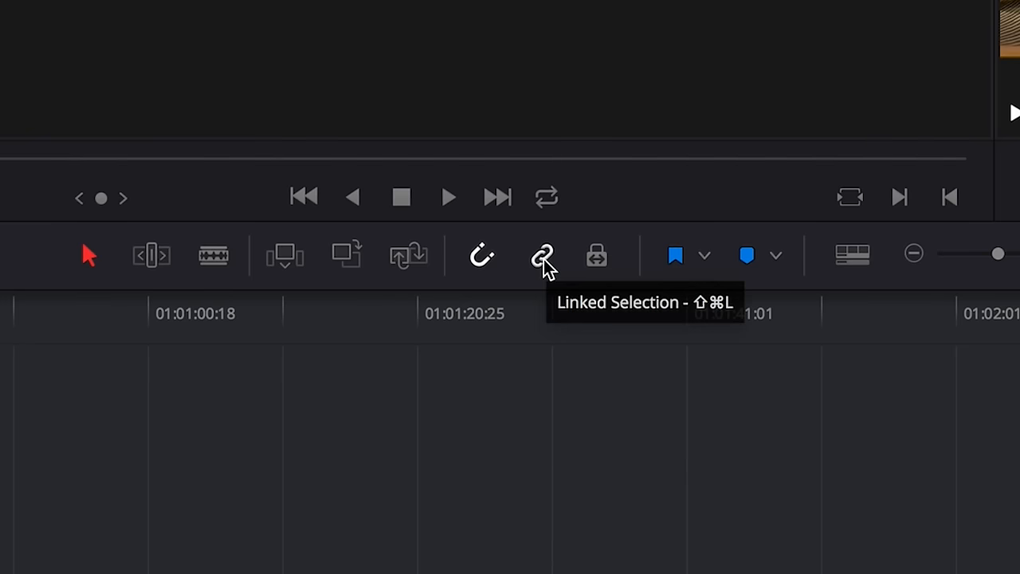
{"action": "mouse_move", "coordinate": [534, 309]}
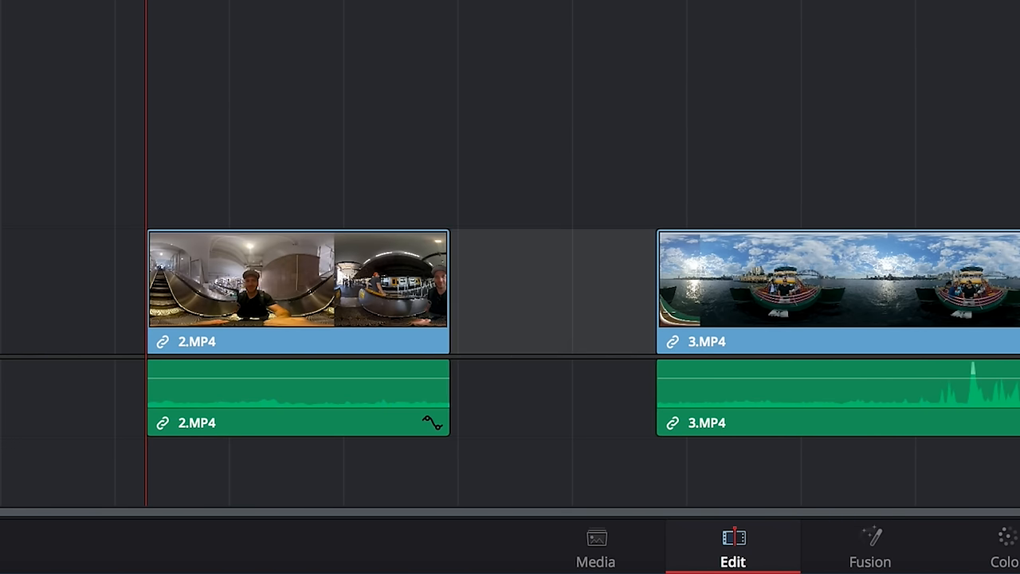
{"action": "mouse_move", "coordinate": [565, 310]}
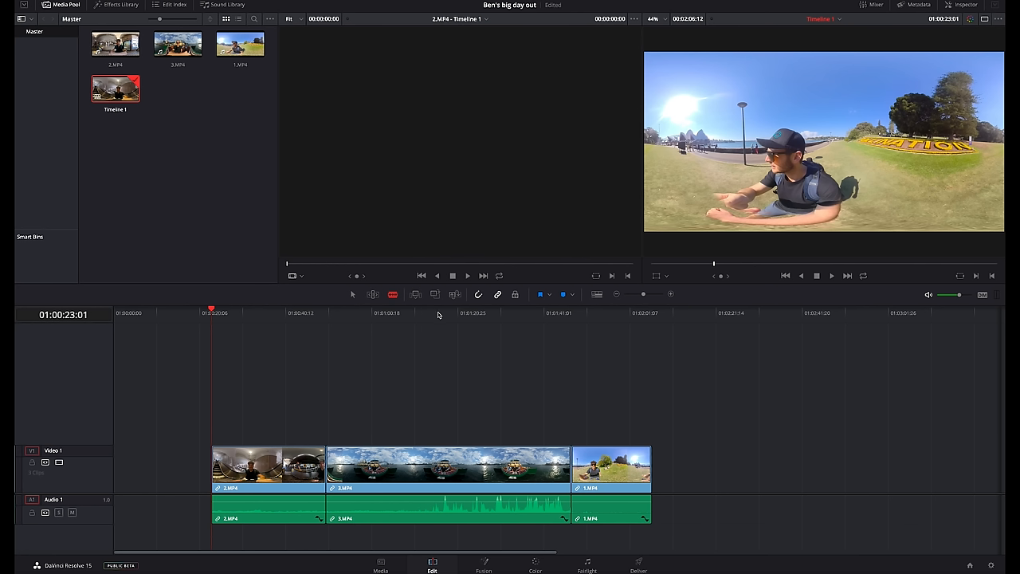
{"action": "mouse_move", "coordinate": [475, 310]}
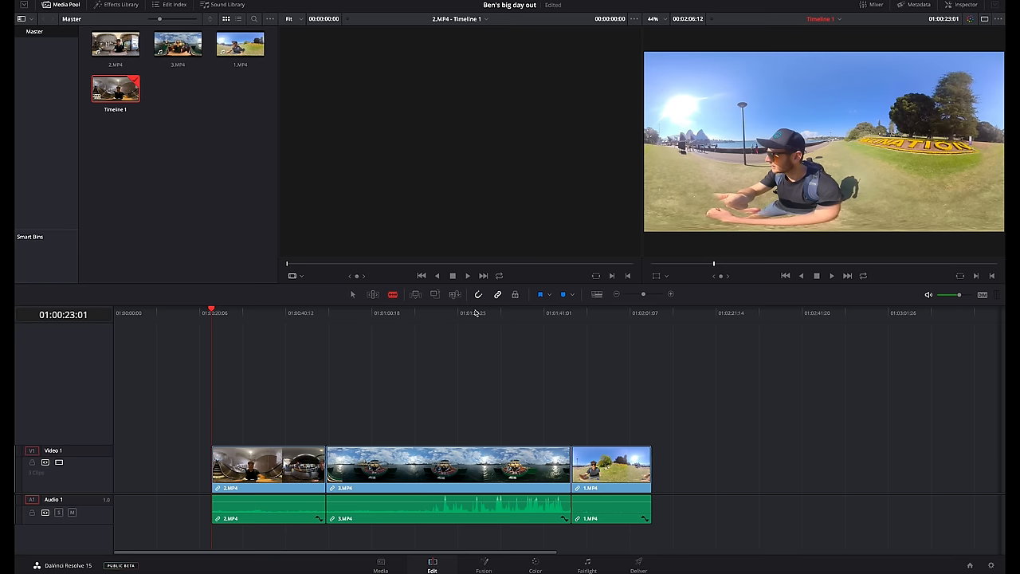
{"action": "mouse_move", "coordinate": [473, 311]}
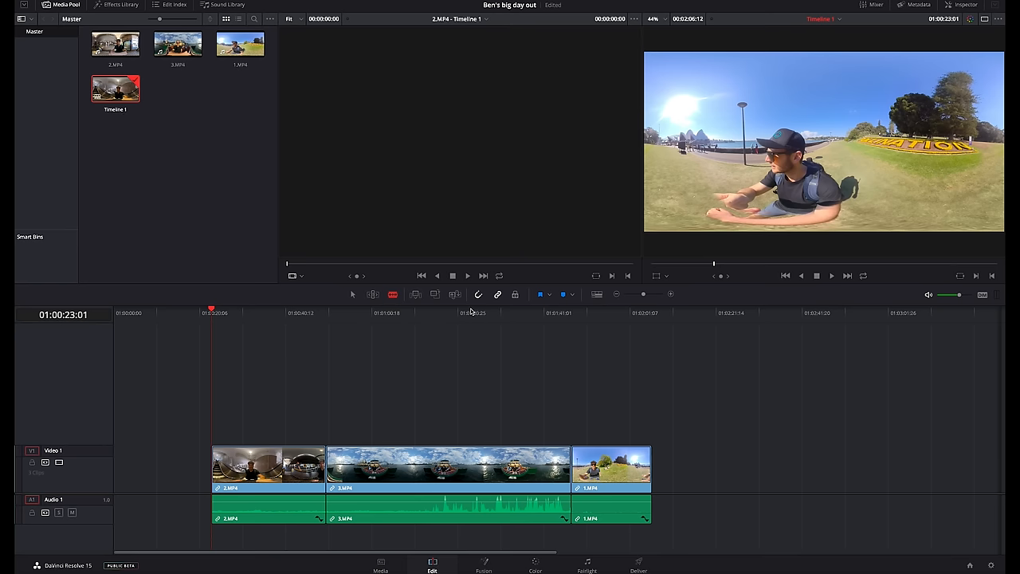
- Delete the cut-off opening piece so the remaining clips ripple together
{"action": "left_click", "coordinate": [503, 312]}
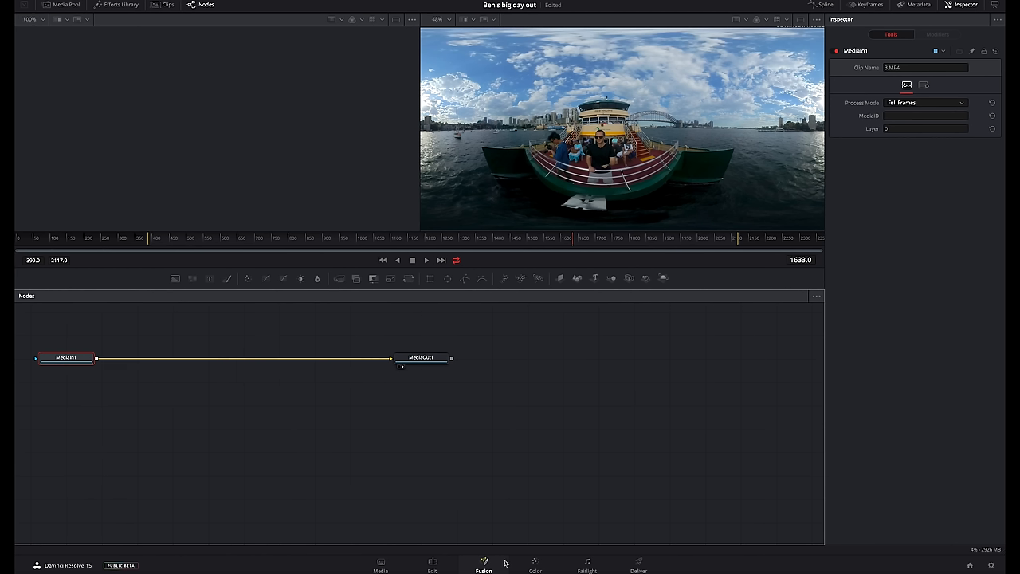
{"action": "mouse_move", "coordinate": [500, 561]}
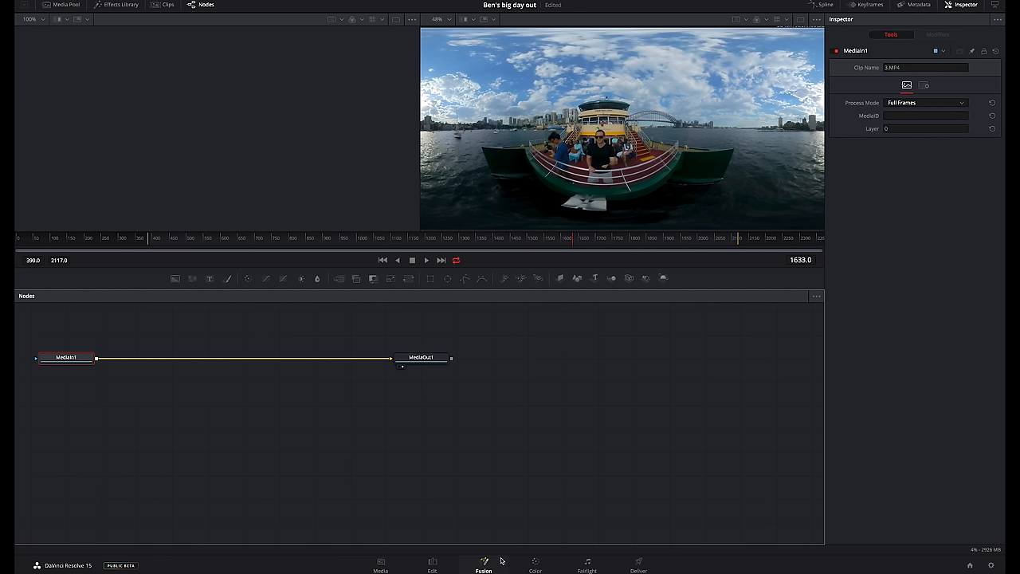
{"action": "mouse_move", "coordinate": [496, 475]}
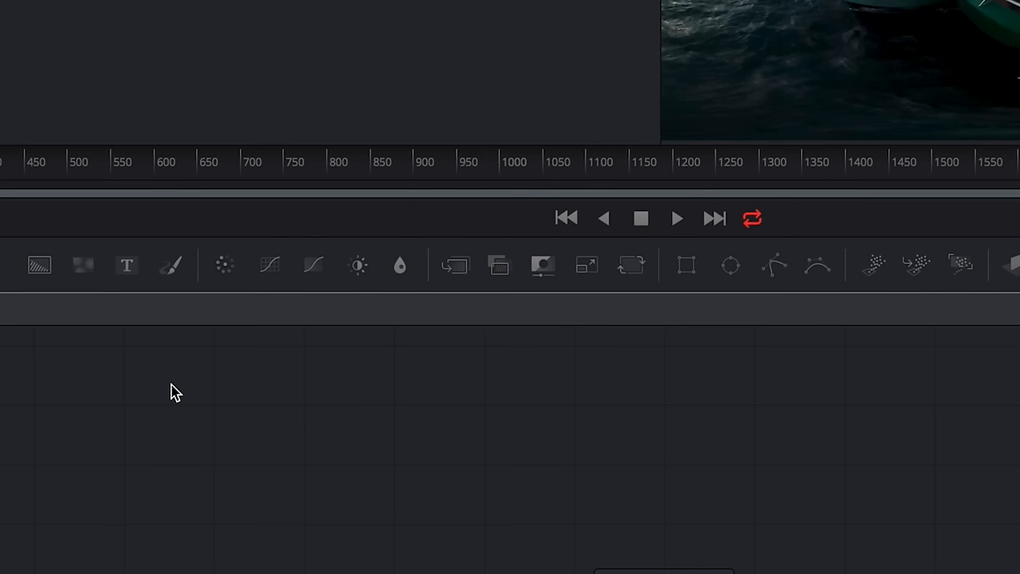
{"action": "mouse_move", "coordinate": [24, 263]}
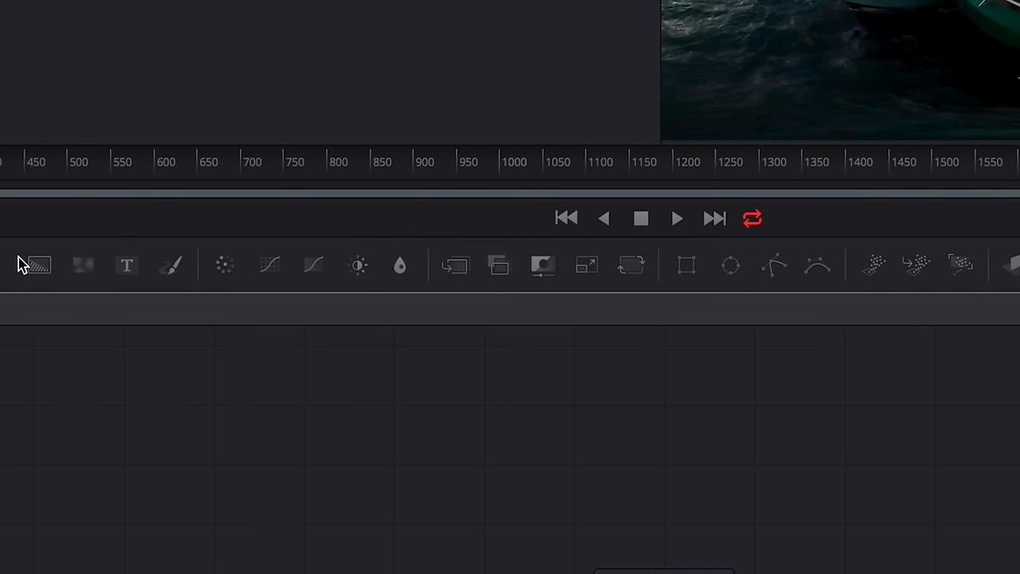
{"action": "mouse_move", "coordinate": [83, 264]}
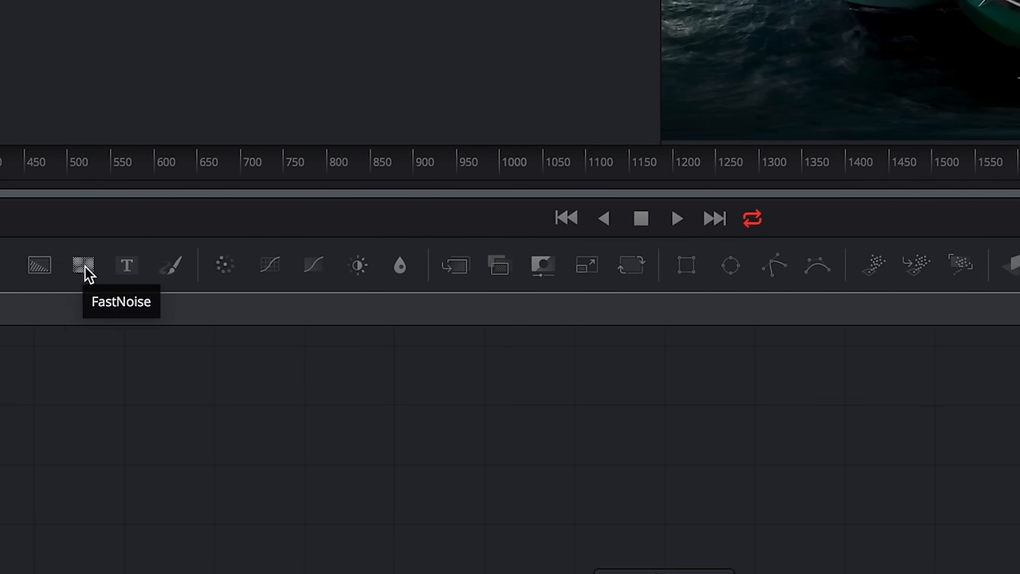
{"action": "mouse_move", "coordinate": [172, 264]}
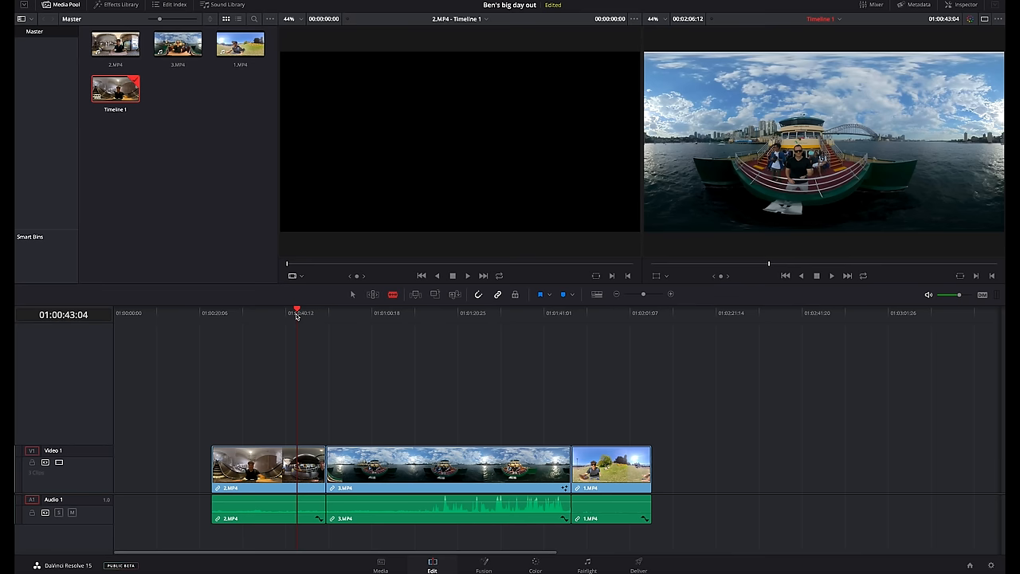
- Park the playhead on the escalator clip and take it into Fusion
{"action": "left_click_drag", "start_coordinate": [296, 313], "coordinate": [281, 312]}
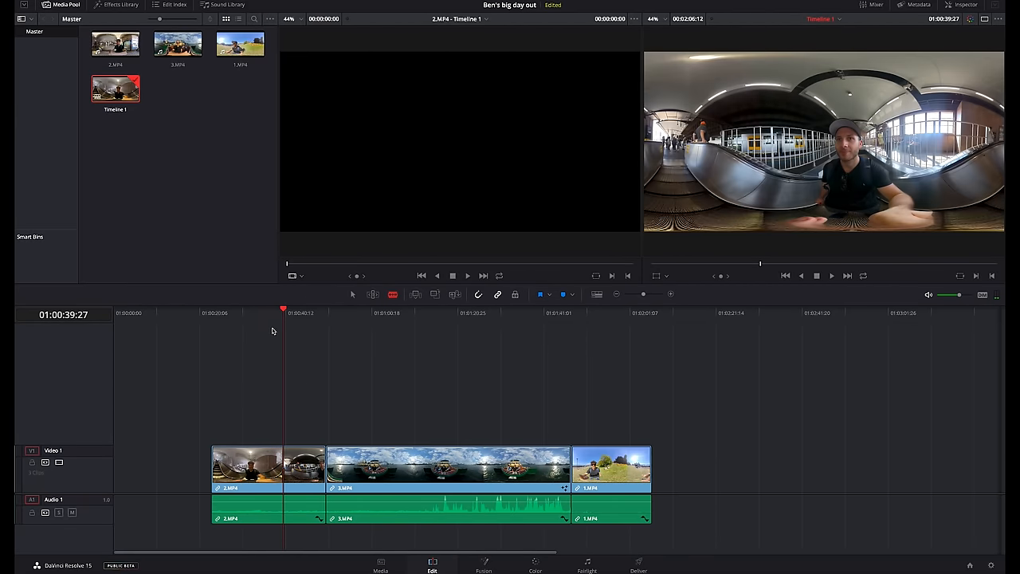
{"action": "mouse_move", "coordinate": [283, 354]}
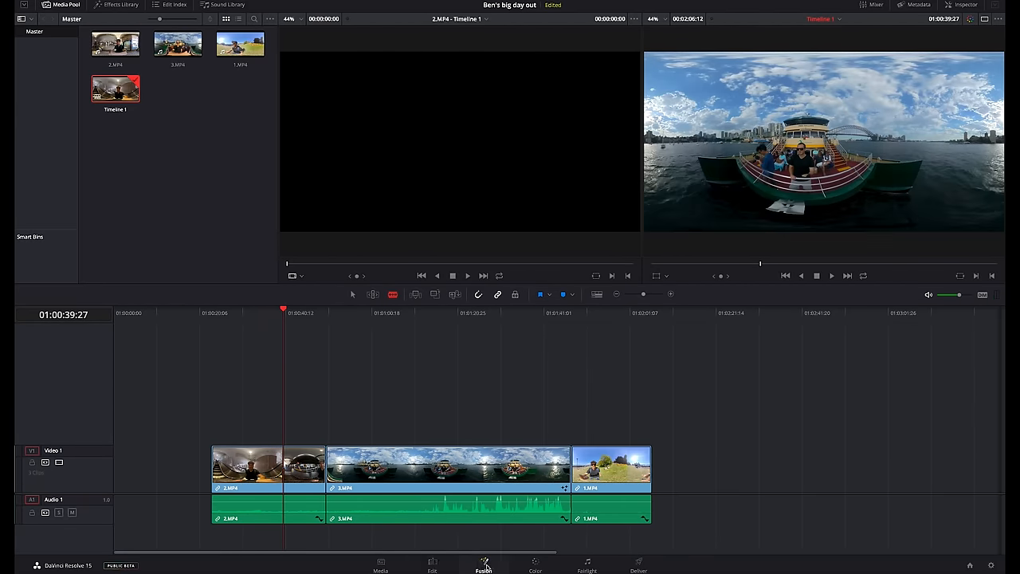
{"action": "left_click", "coordinate": [485, 561]}
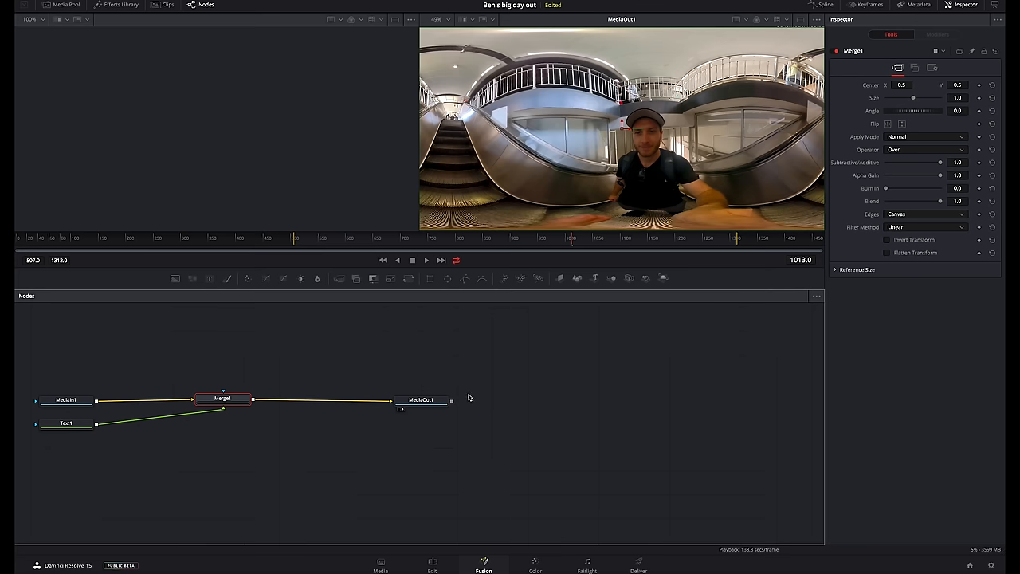
- Enter the title text starting with 'Ben'' in the Text+ Styled Text field
{"action": "left_click", "coordinate": [67, 424]}
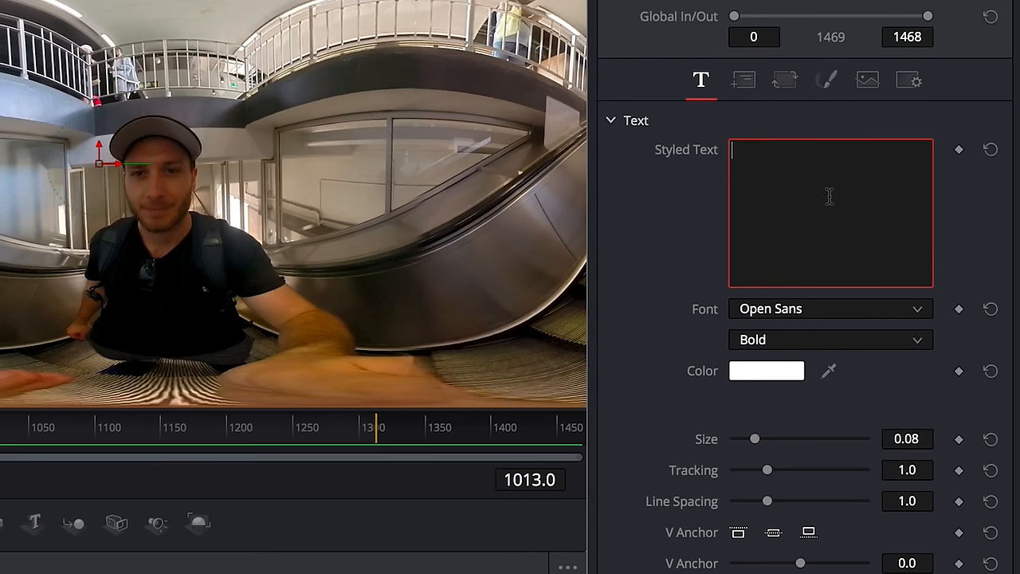
{"action": "type", "text": "Ben'"}
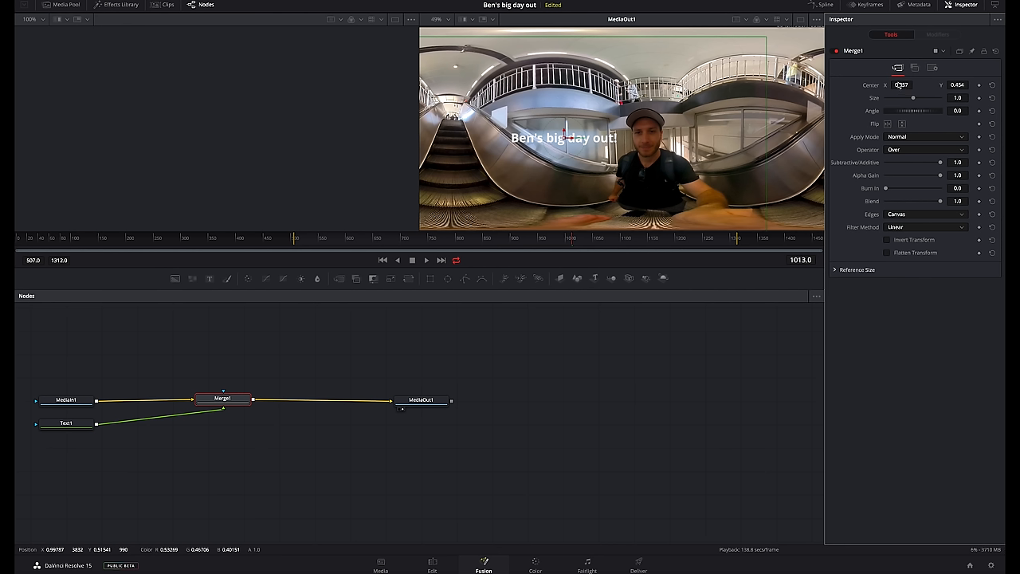
{"action": "mouse_move", "coordinate": [899, 86]}
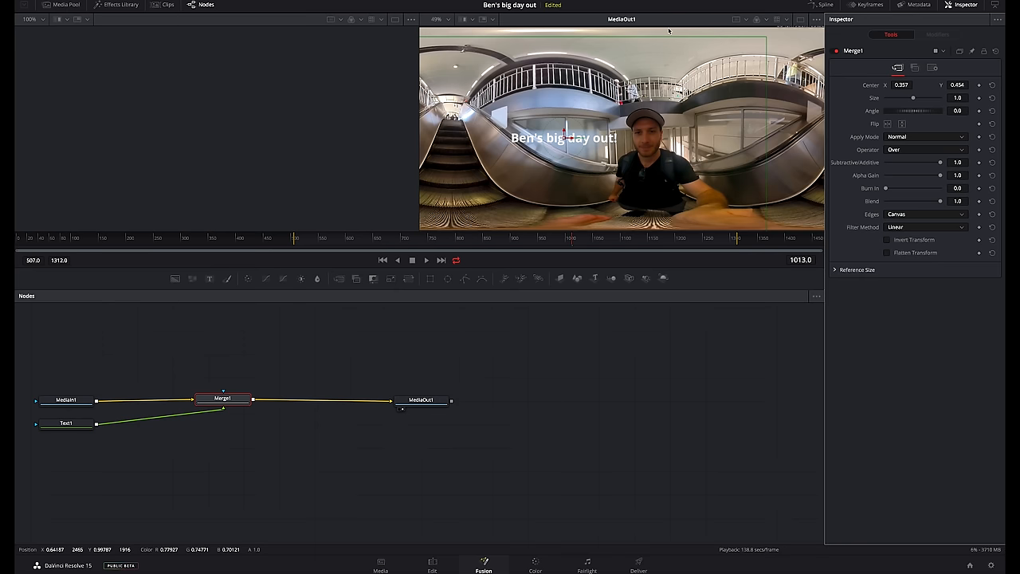
{"action": "mouse_move", "coordinate": [593, 223]}
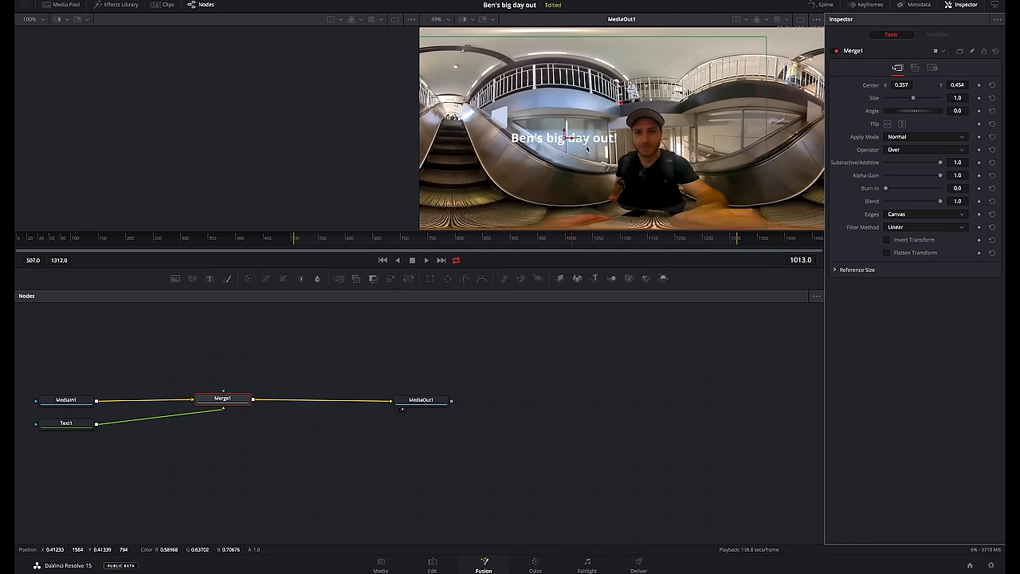
{"action": "mouse_move", "coordinate": [654, 108]}
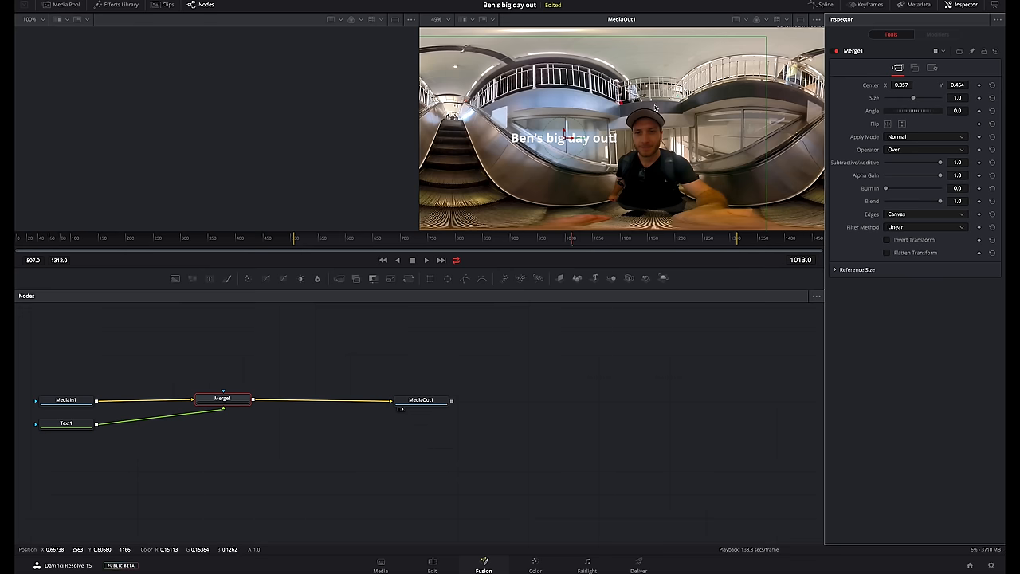
{"action": "mouse_move", "coordinate": [584, 130]}
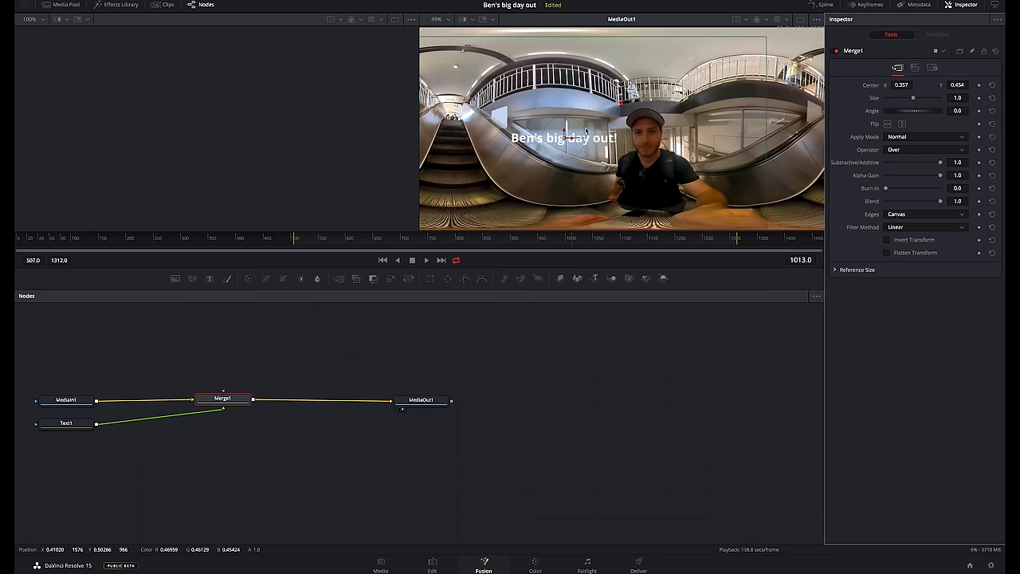
- Return to the Edit page with Timeline 1's clips
{"action": "left_click", "coordinate": [67, 423]}
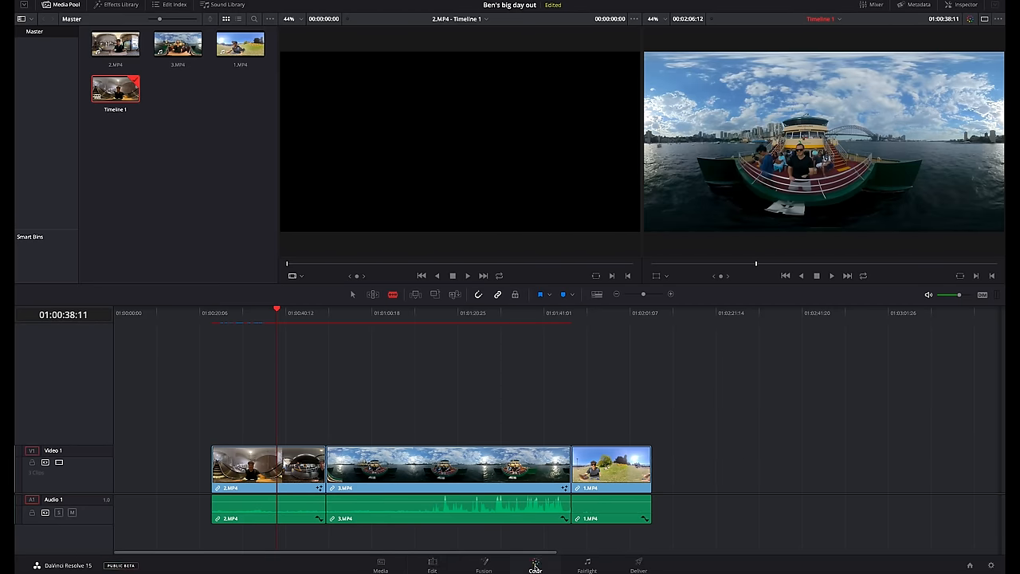
{"action": "left_click", "coordinate": [536, 561]}
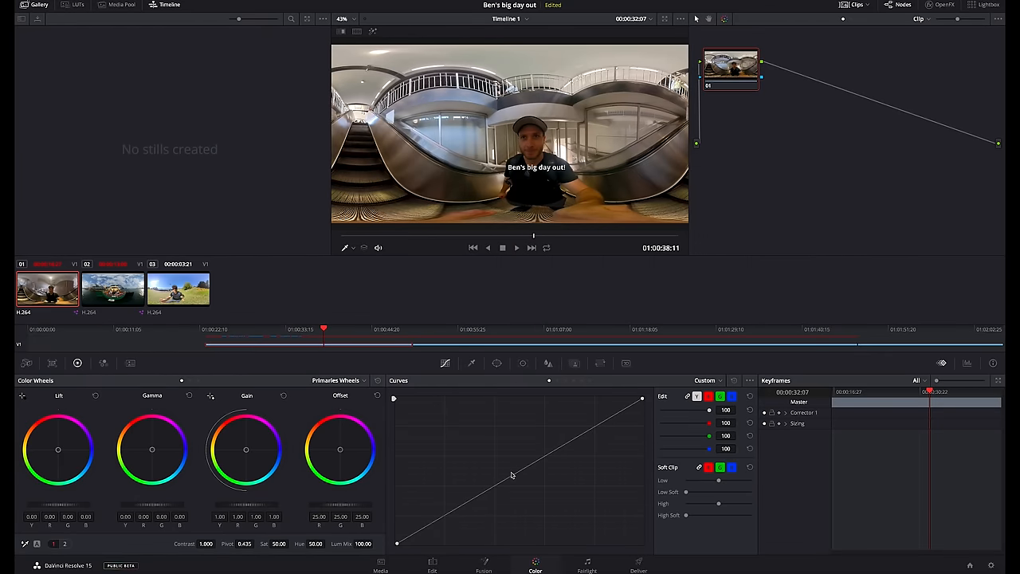
{"action": "mouse_move", "coordinate": [510, 468]}
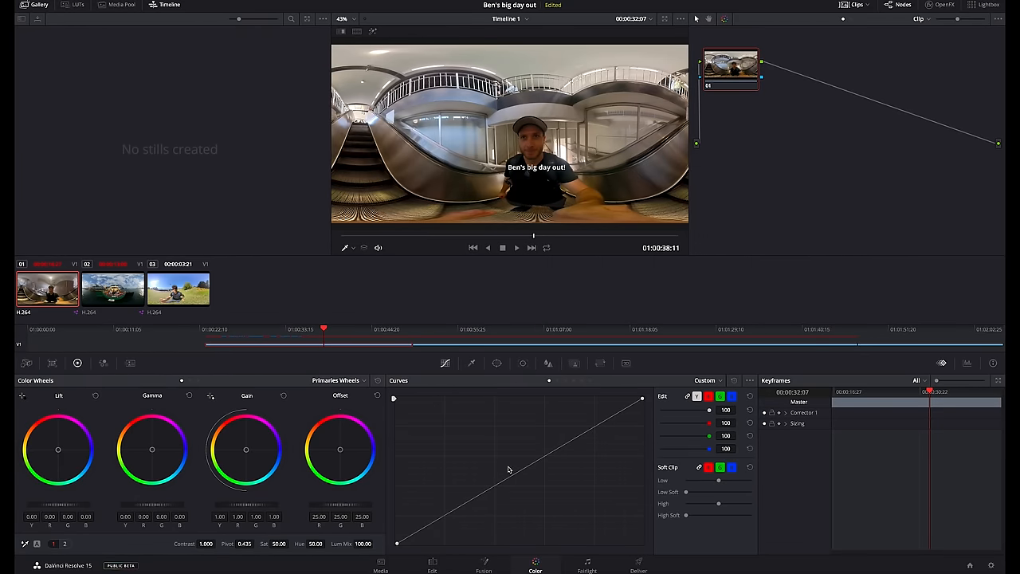
{"action": "mouse_move", "coordinate": [510, 472]}
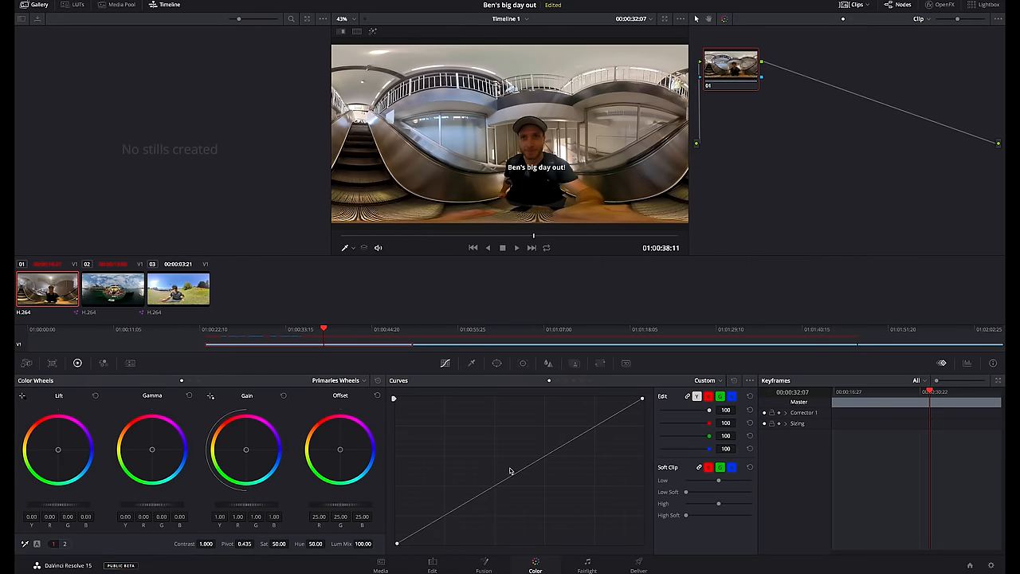
{"action": "mouse_move", "coordinate": [449, 488]}
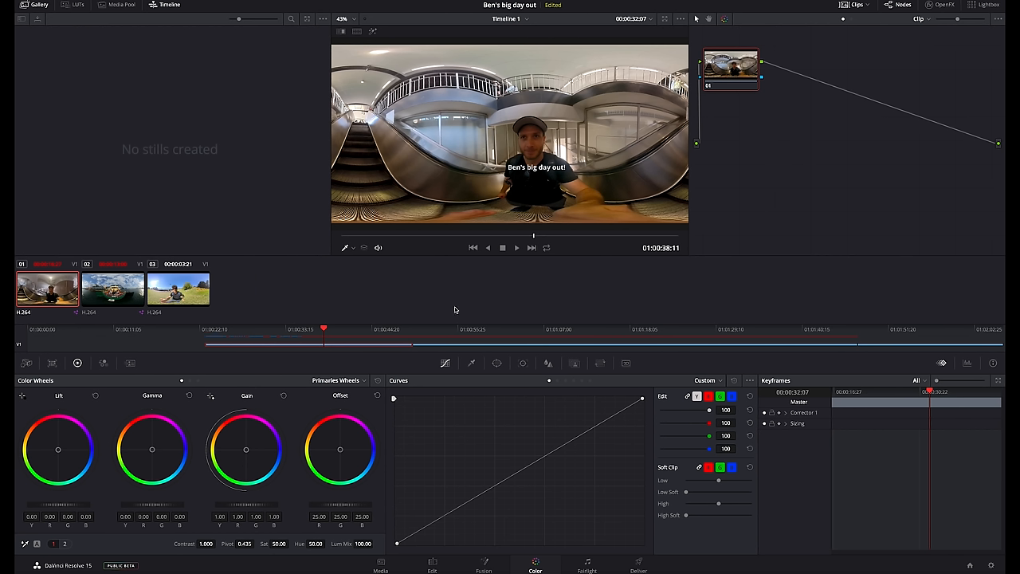
{"action": "mouse_move", "coordinate": [319, 459]}
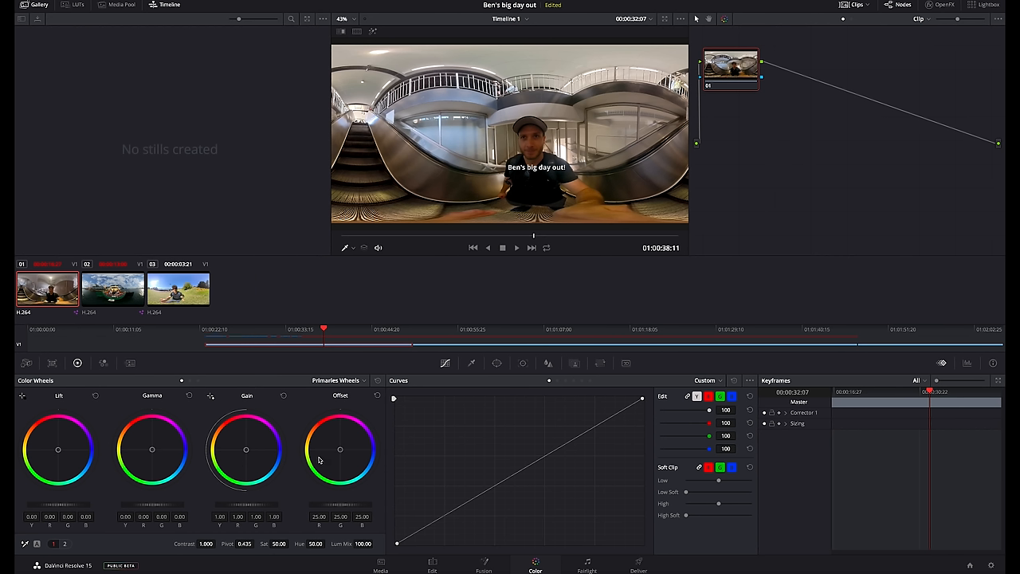
{"action": "mouse_move", "coordinate": [197, 468]}
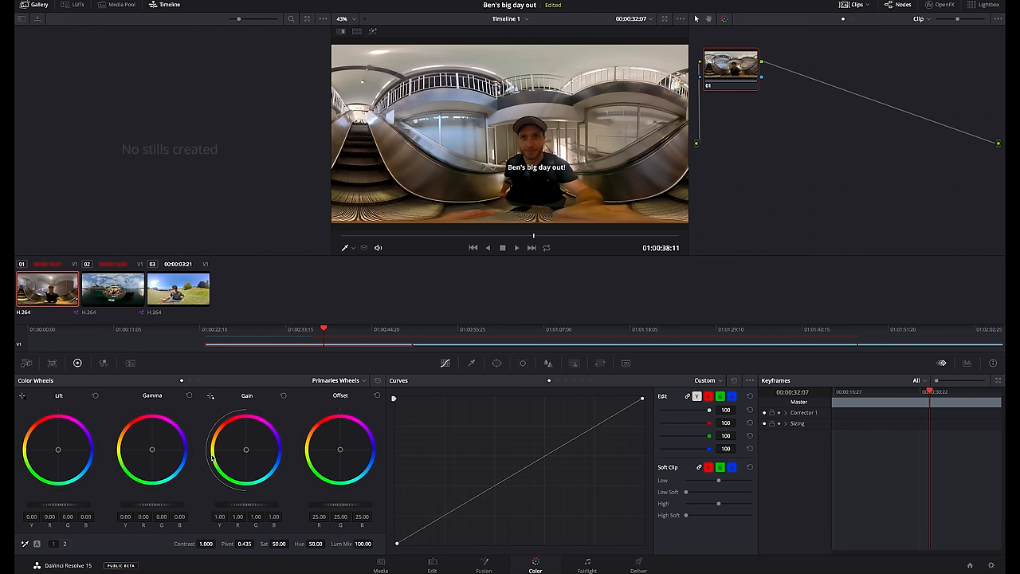
{"action": "mouse_move", "coordinate": [245, 450]}
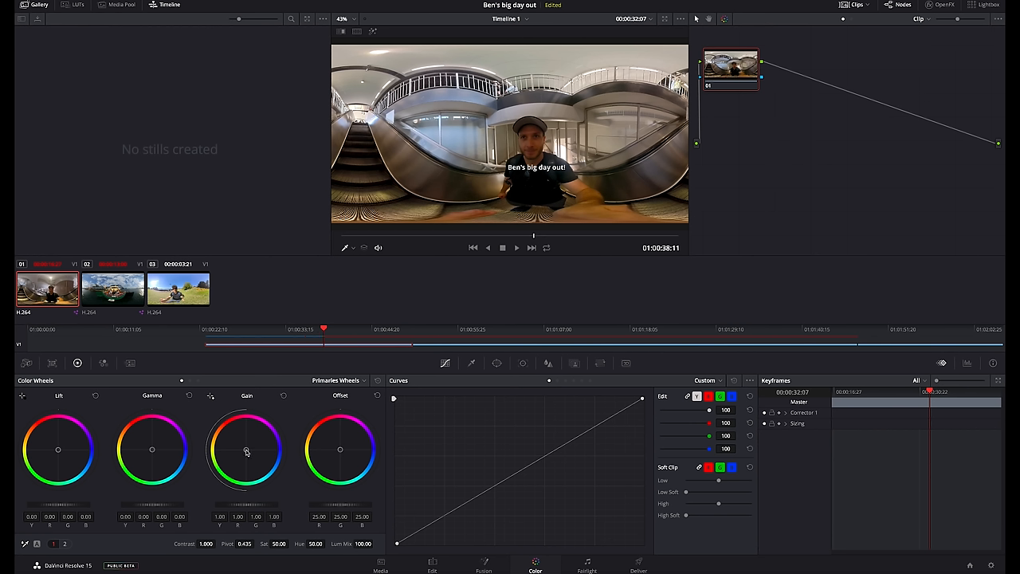
- View Timeline 1's audio on the Fairlight page, then return to the Edit timeline
{"action": "left_click", "coordinate": [535, 561]}
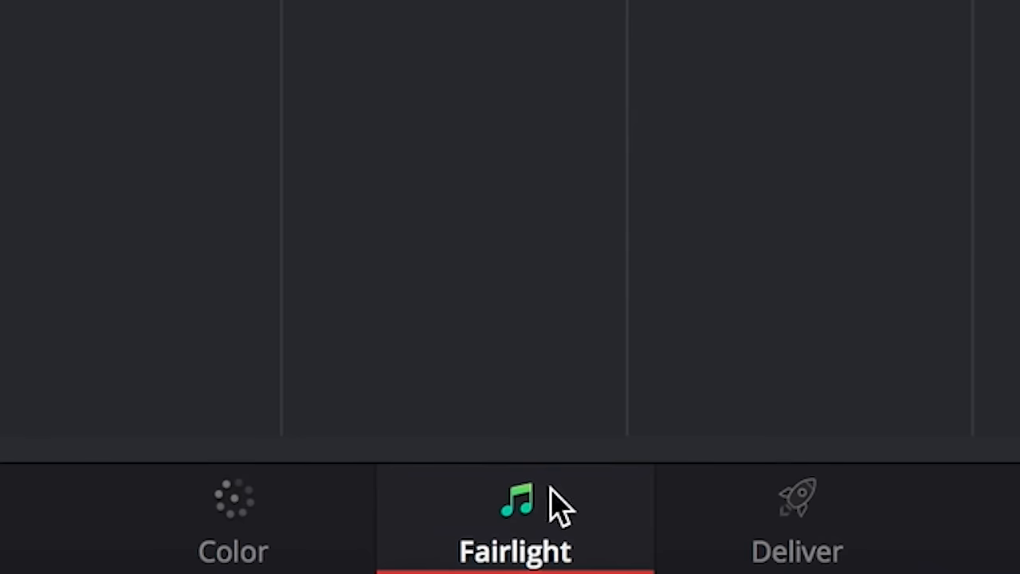
{"action": "mouse_move", "coordinate": [554, 510]}
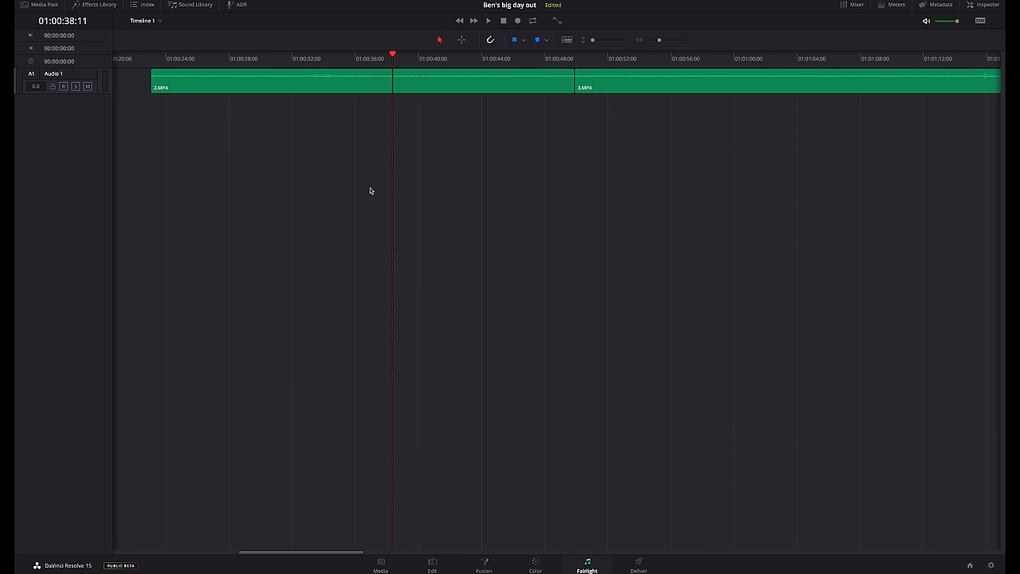
{"action": "mouse_move", "coordinate": [459, 555]}
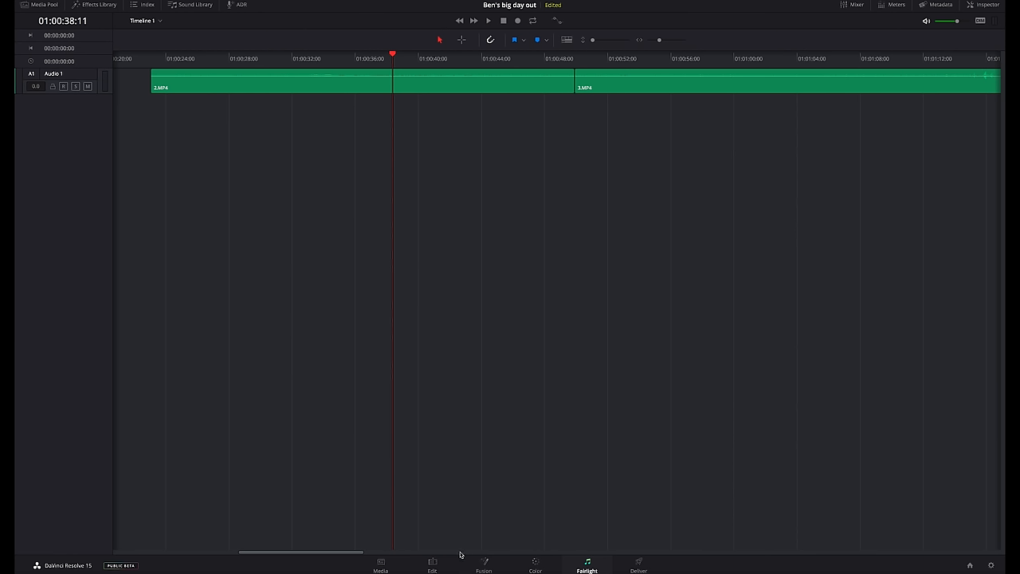
{"action": "left_click", "coordinate": [432, 566]}
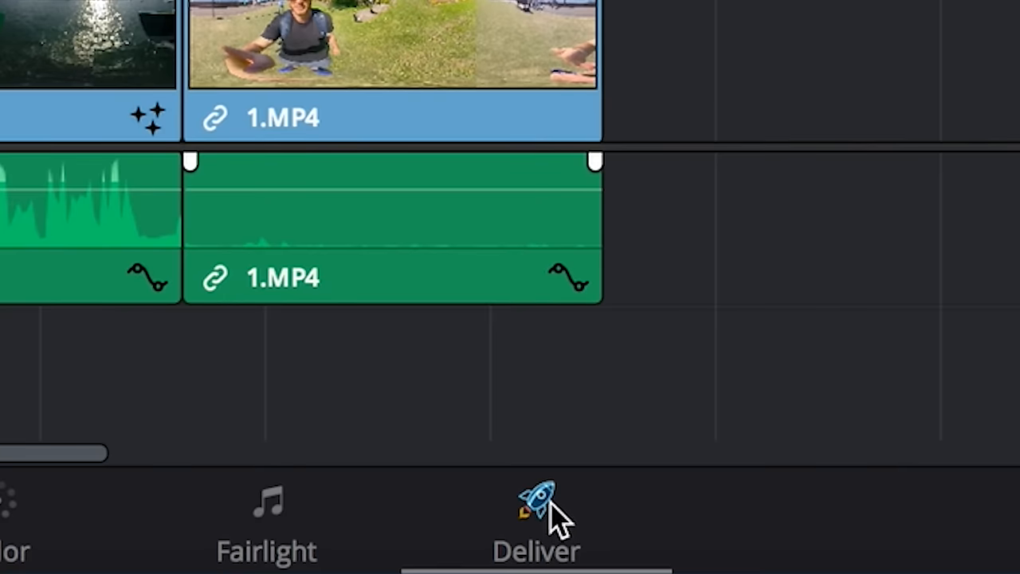
- Bring up the Deliver page and keep custom render settings after checking the presets list
{"action": "left_click", "coordinate": [535, 518]}
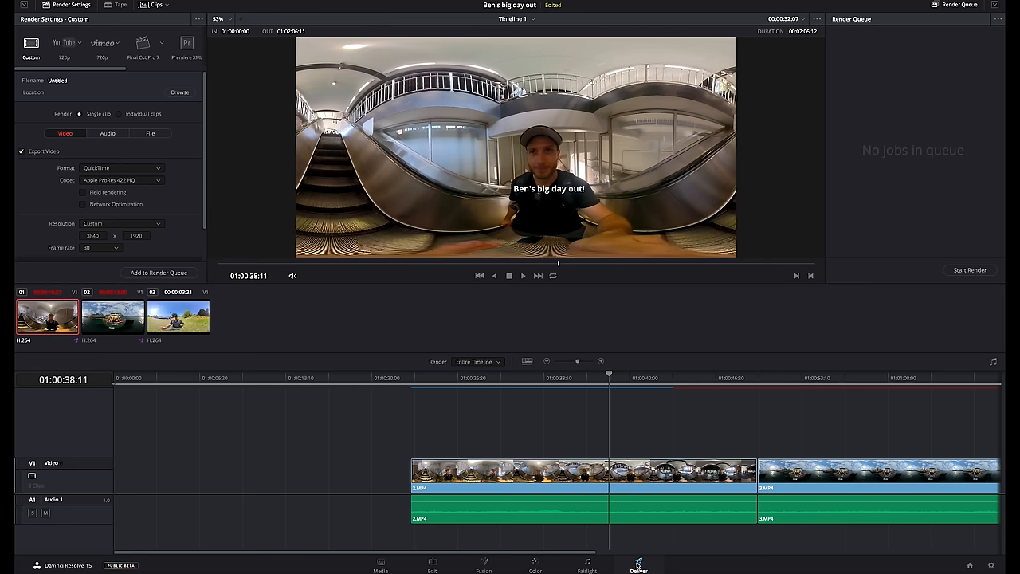
{"action": "mouse_move", "coordinate": [382, 395]}
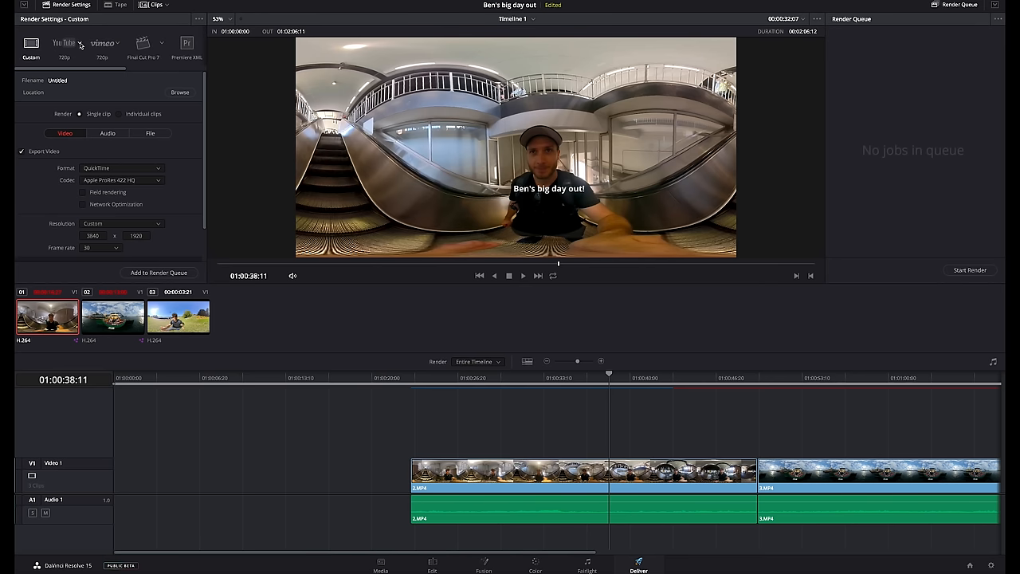
{"action": "left_click", "coordinate": [80, 43]}
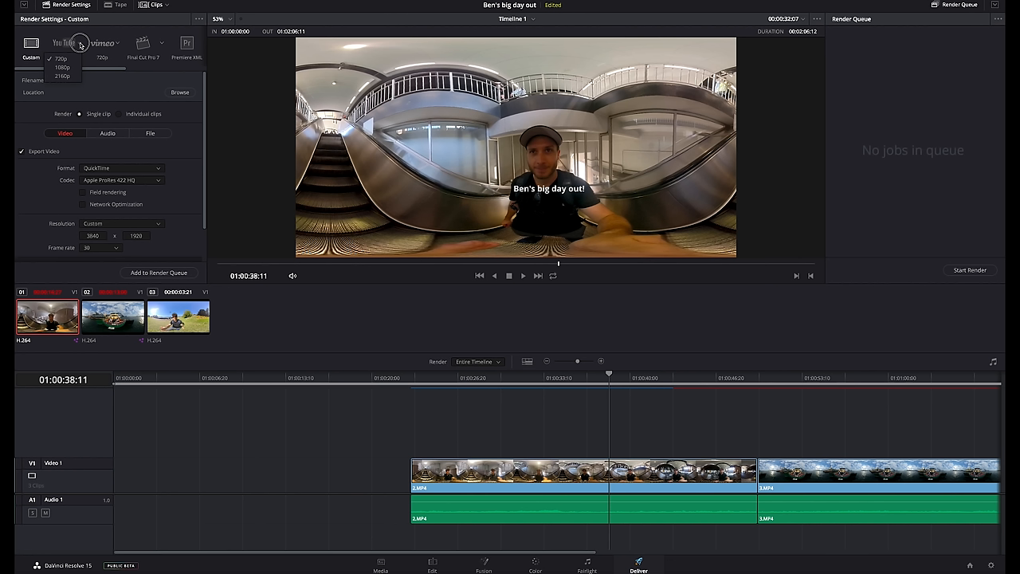
{"action": "left_click", "coordinate": [102, 43]}
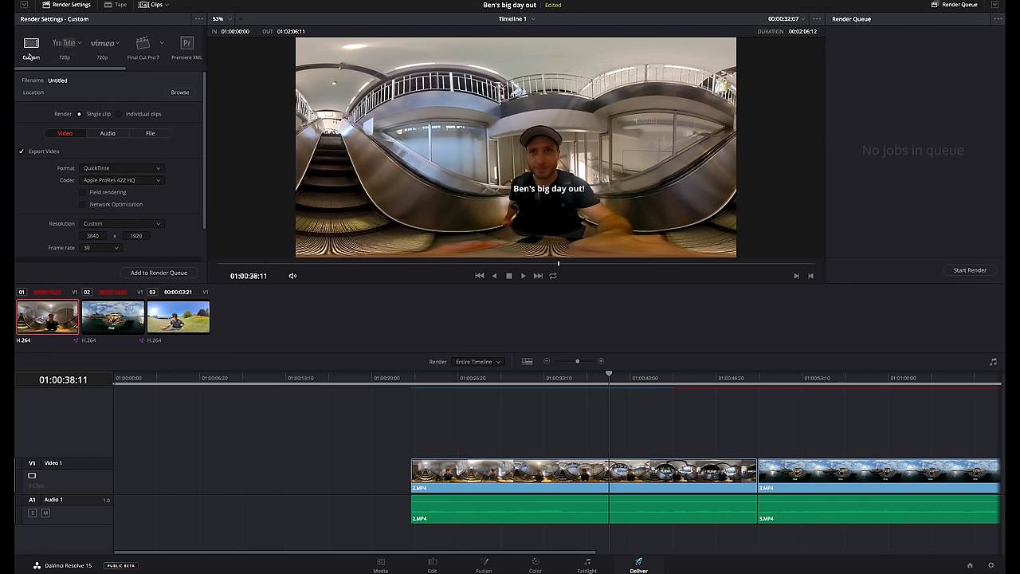
{"action": "mouse_move", "coordinate": [186, 191]}
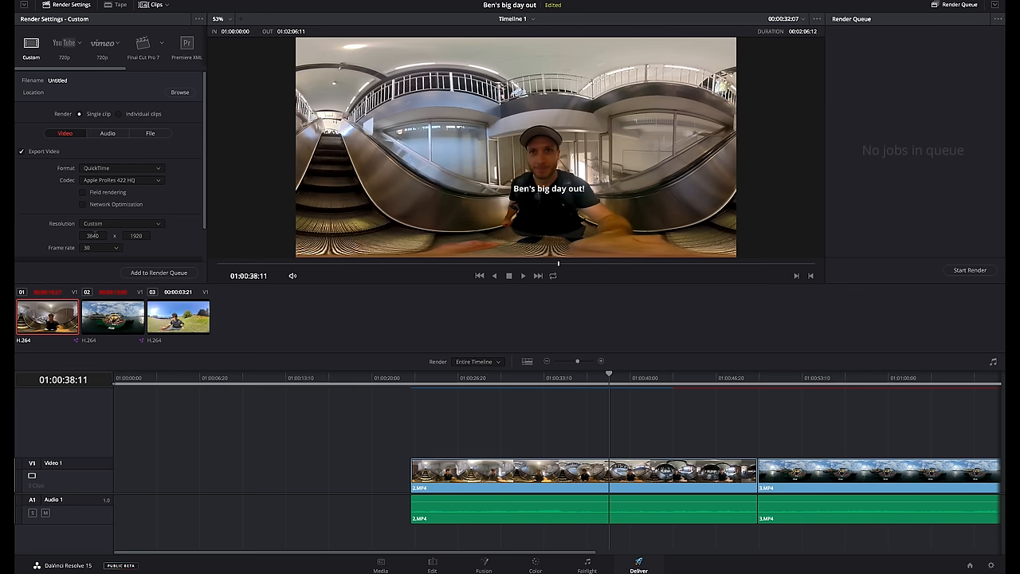
{"action": "mouse_move", "coordinate": [155, 233]}
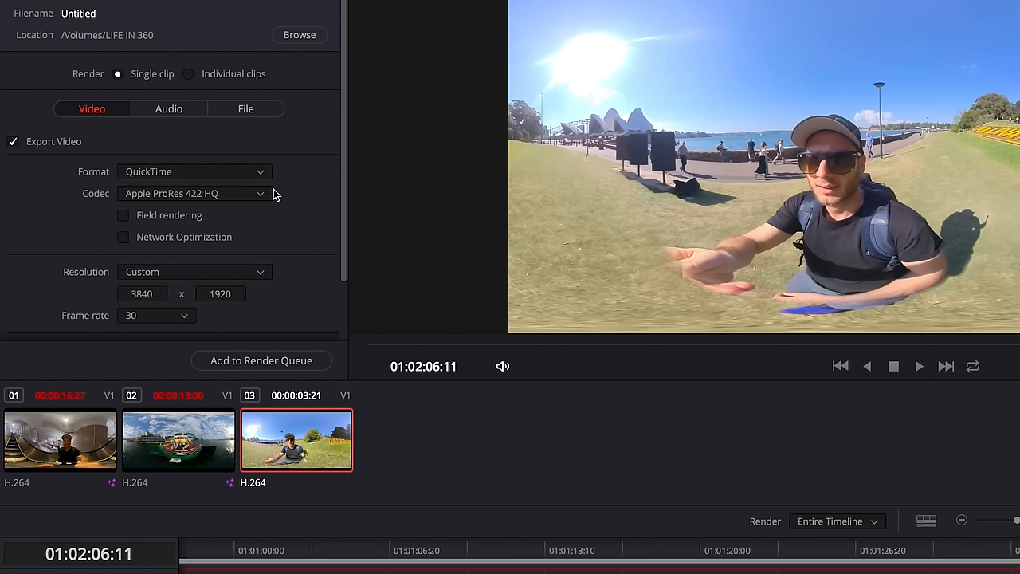
{"action": "mouse_move", "coordinate": [265, 199]}
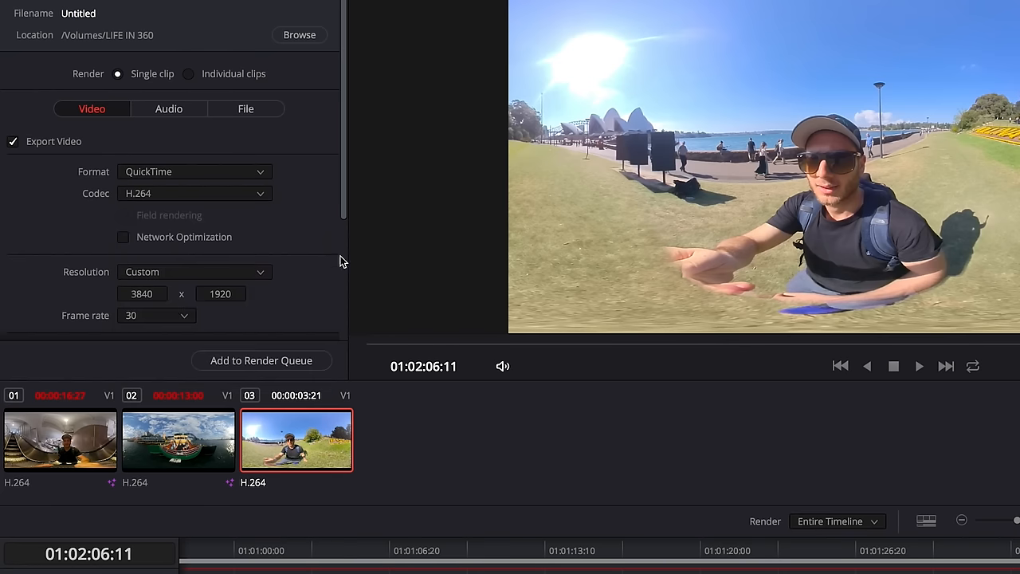
{"action": "mouse_move", "coordinate": [326, 252]}
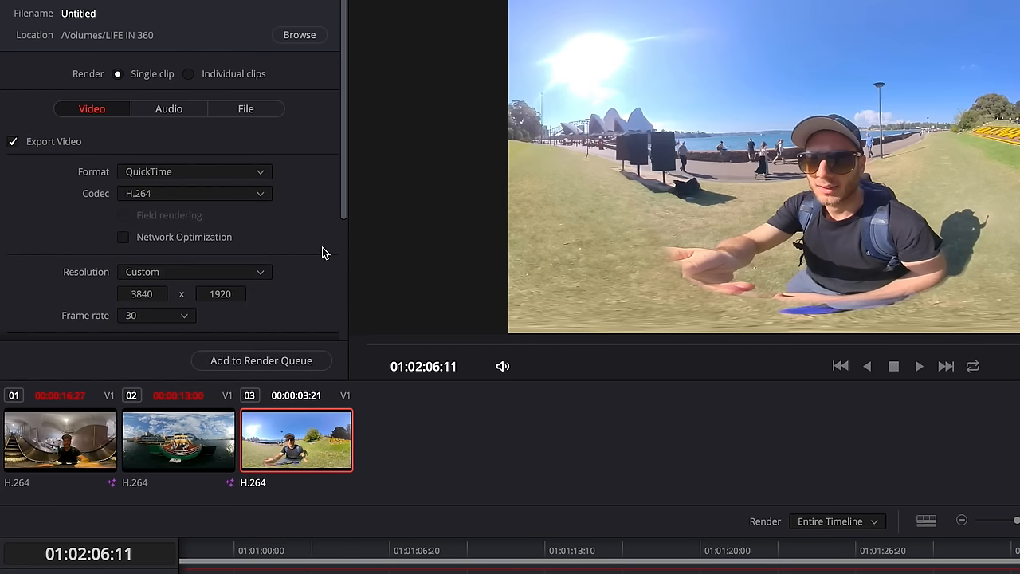
{"action": "mouse_move", "coordinate": [325, 204]}
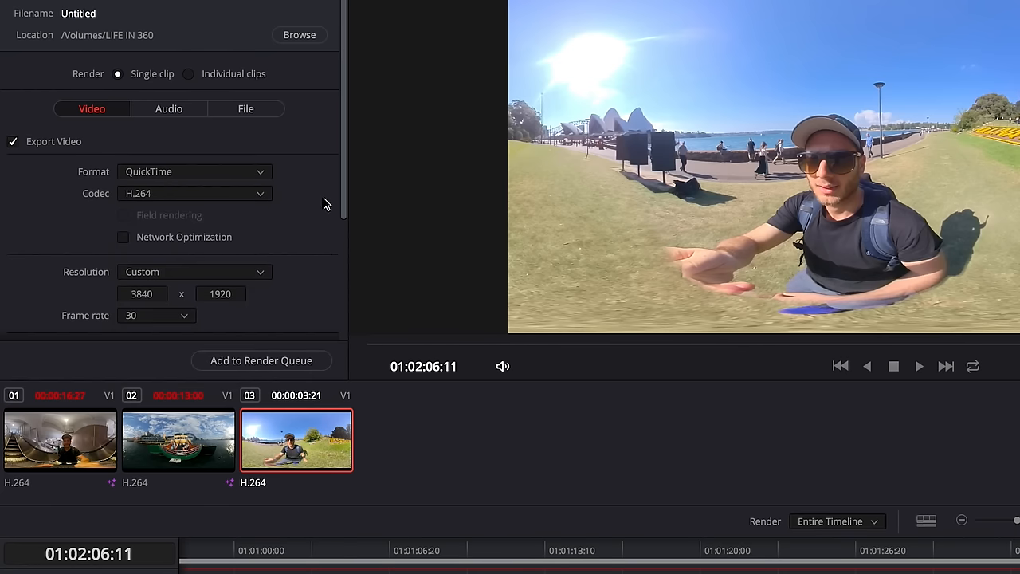
{"action": "left_click", "coordinate": [430, 560]}
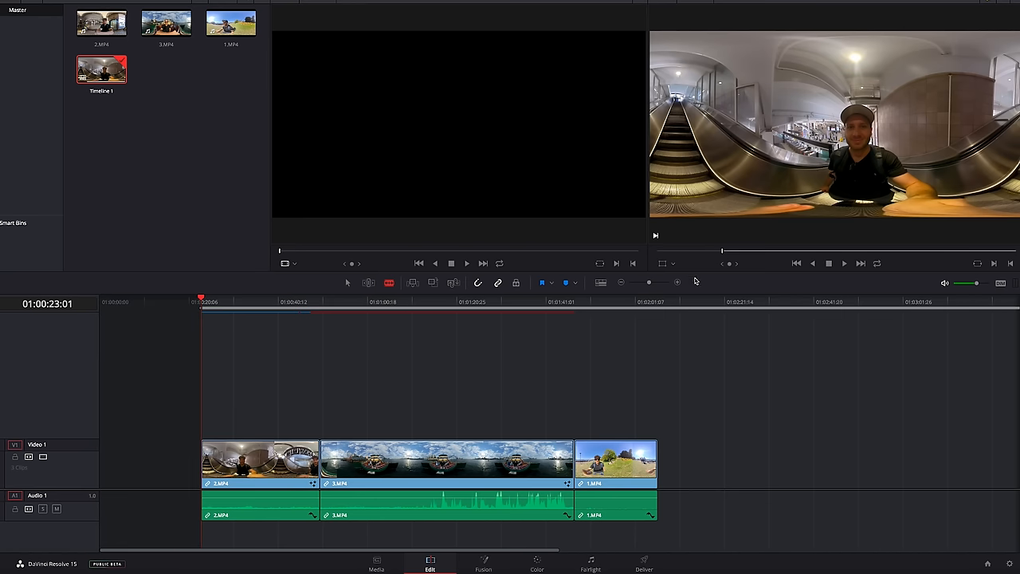
{"action": "left_click", "coordinate": [657, 302]}
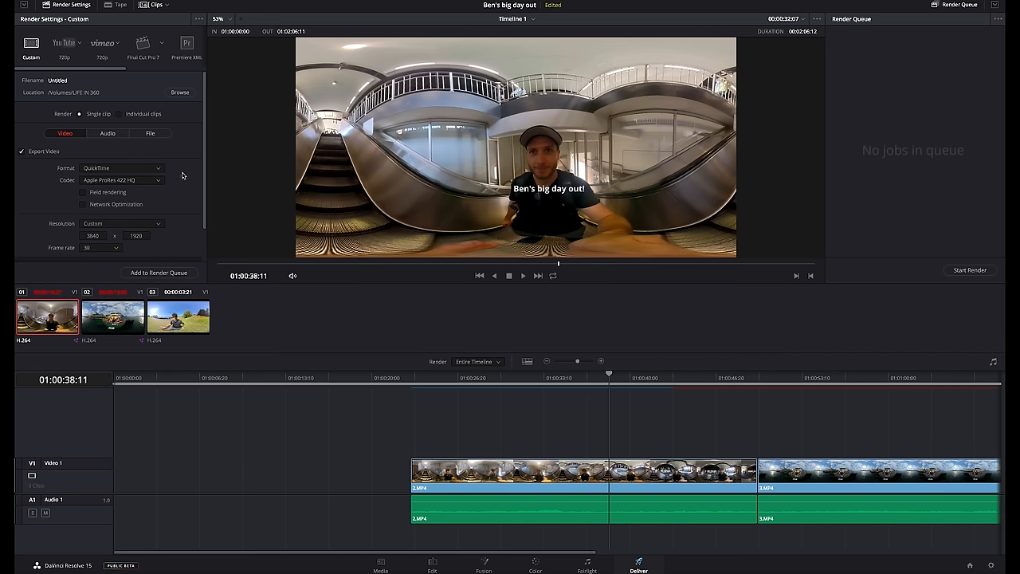
{"action": "mouse_move", "coordinate": [175, 225]}
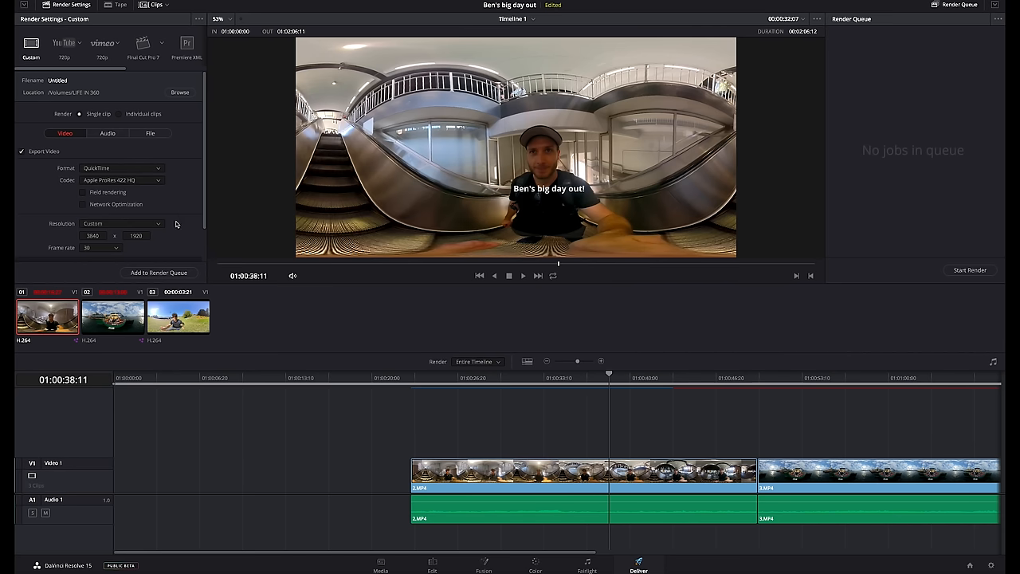
- Add Timeline 1 to the render queue as Job 1
{"action": "left_click", "coordinate": [160, 272]}
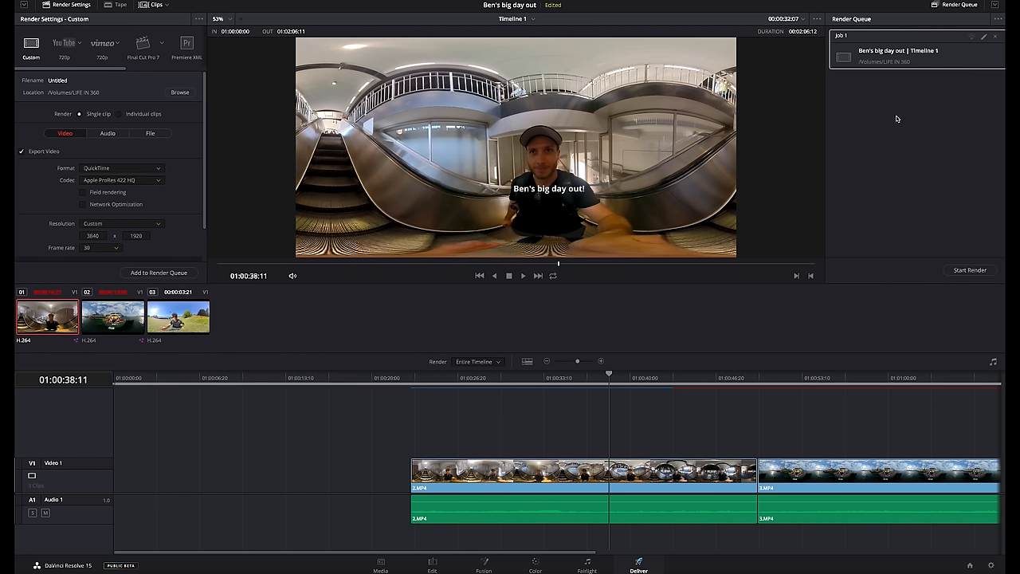
{"action": "mouse_move", "coordinate": [899, 194]}
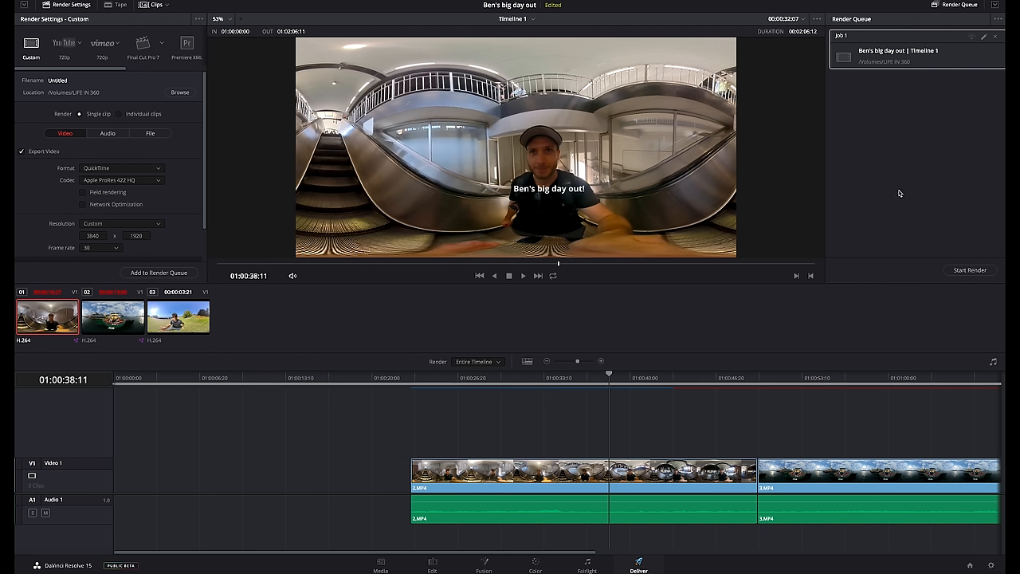
{"action": "mouse_move", "coordinate": [950, 60]}
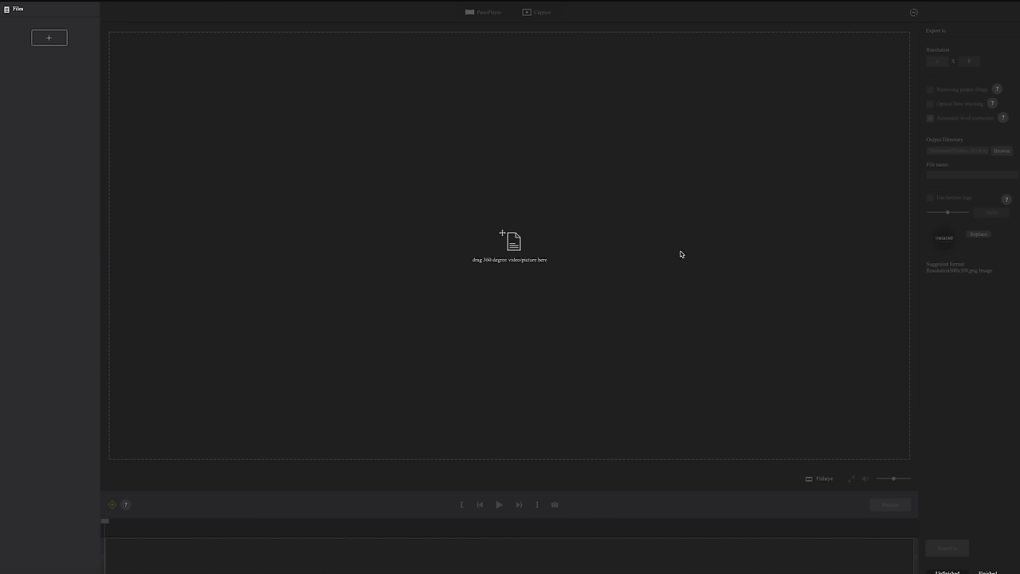
{"action": "mouse_move", "coordinate": [660, 255]}
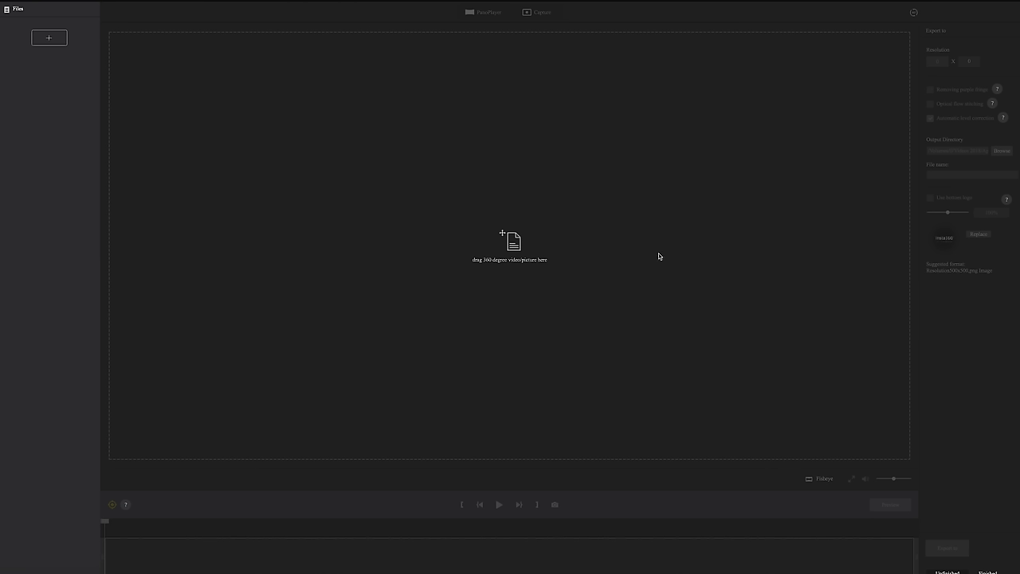
{"action": "mouse_move", "coordinate": [323, 403]}
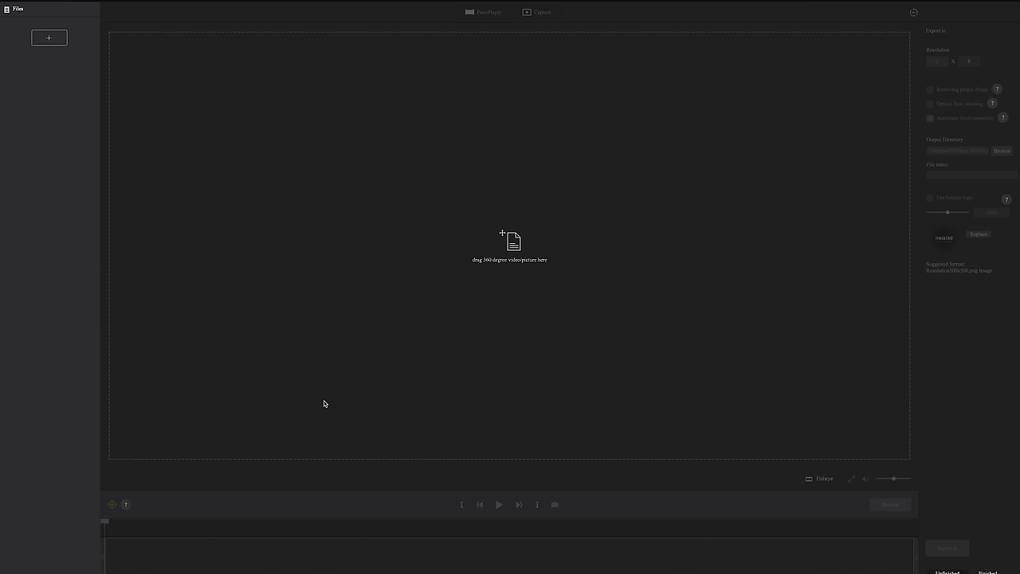
{"action": "mouse_move", "coordinate": [300, 422]}
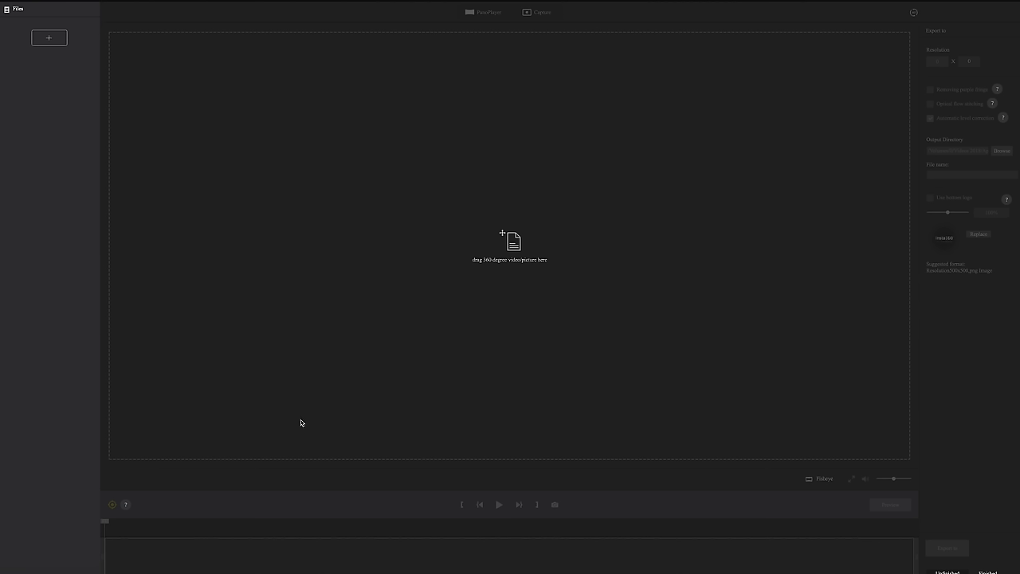